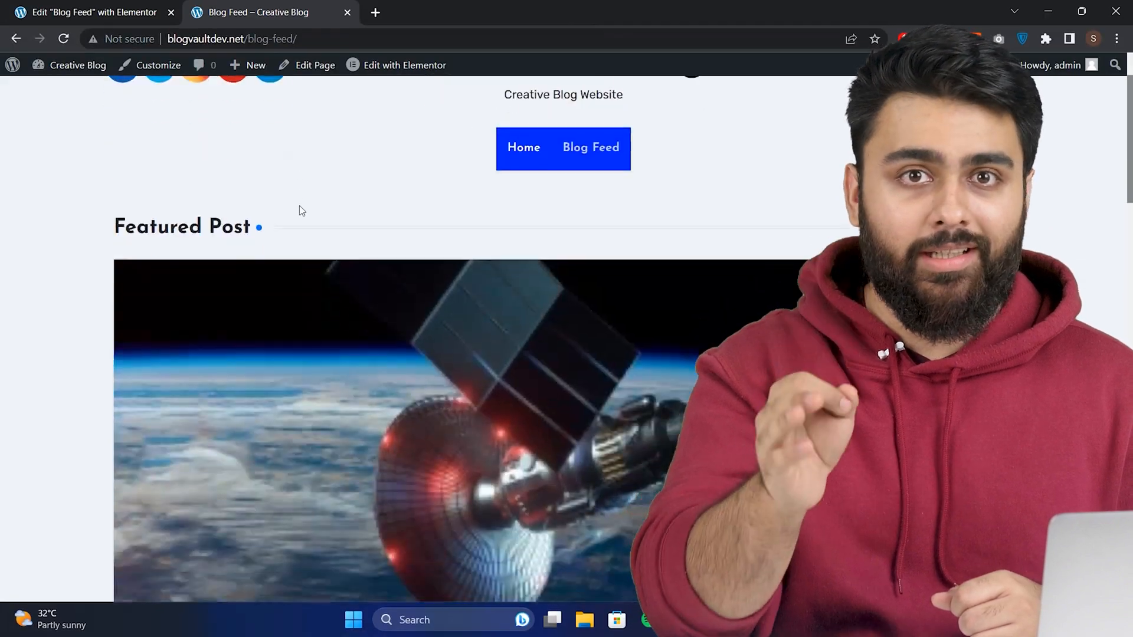
# Create and publish an empty page titled 'Blog Feed'
pyautogui.scroll(-3)
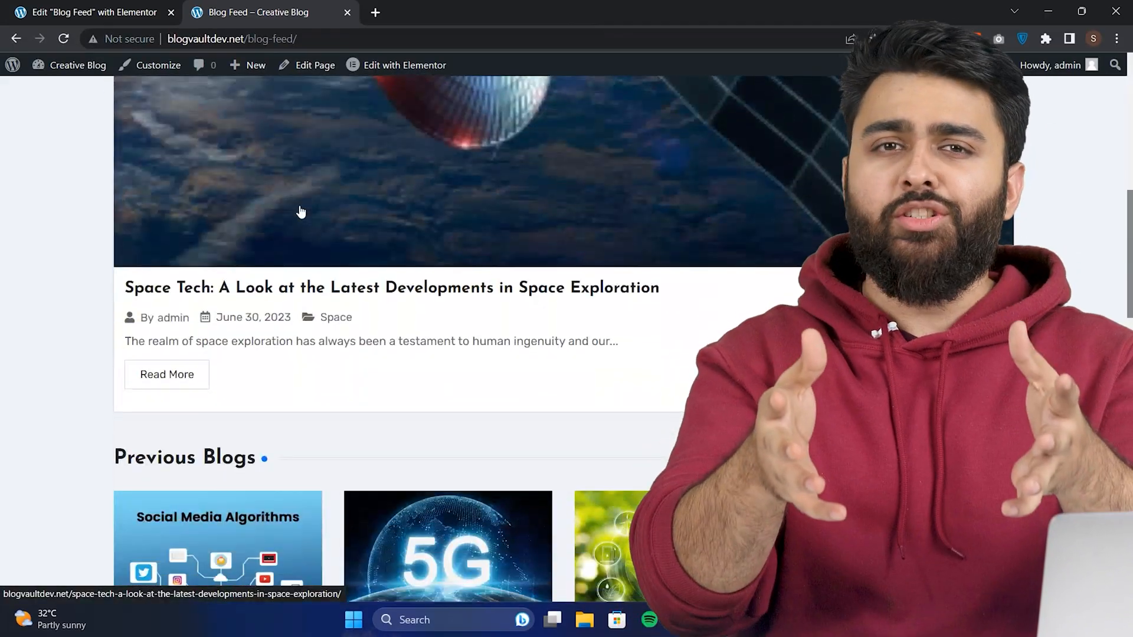
pyautogui.scroll(-3)
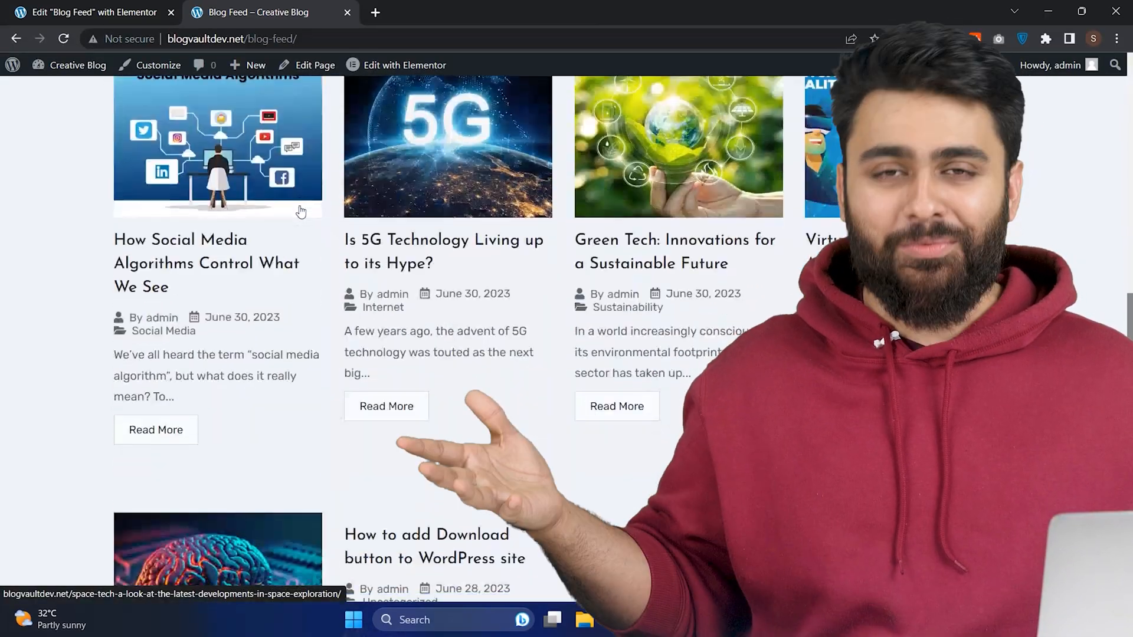
pyautogui.scroll(-3)
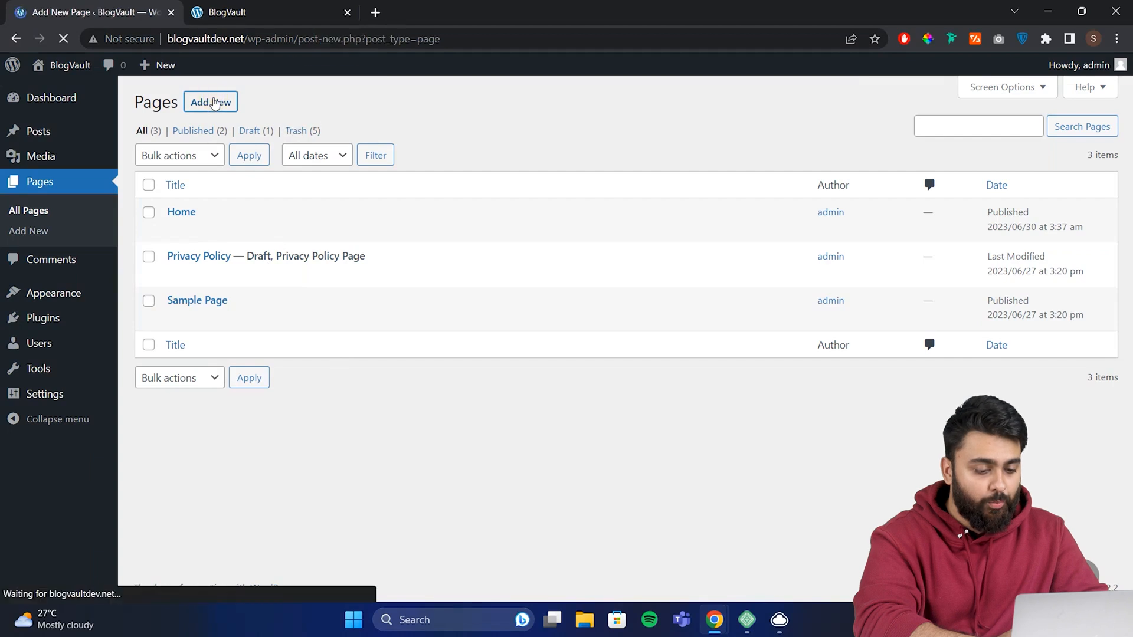
pyautogui.click(211, 102)
pyautogui.write('Blog Feed')
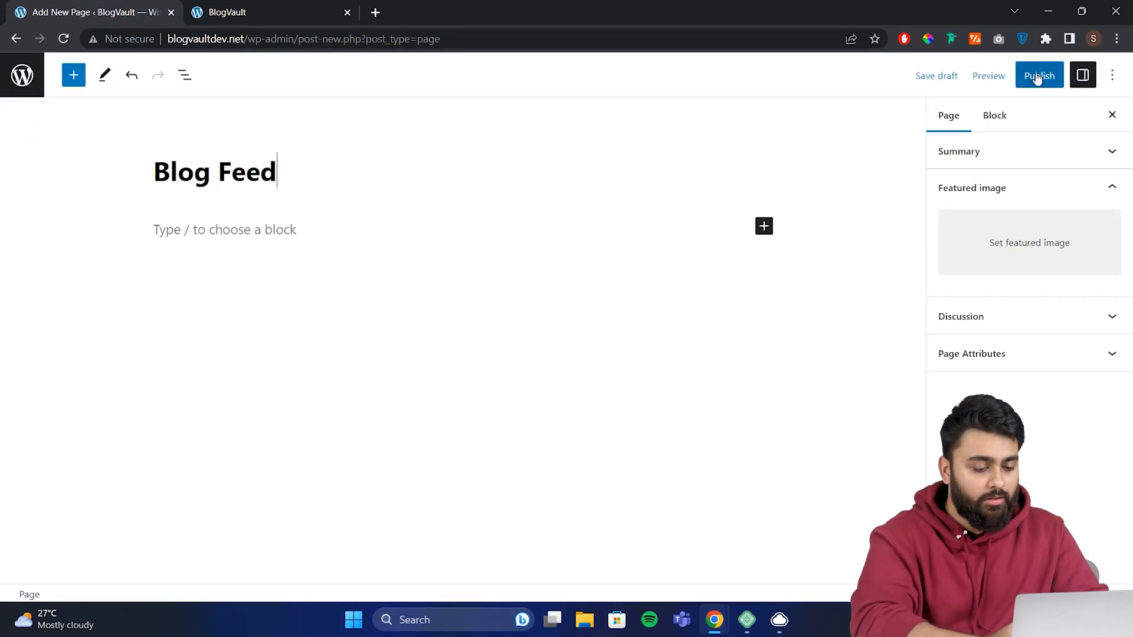
pyautogui.click(1039, 75)
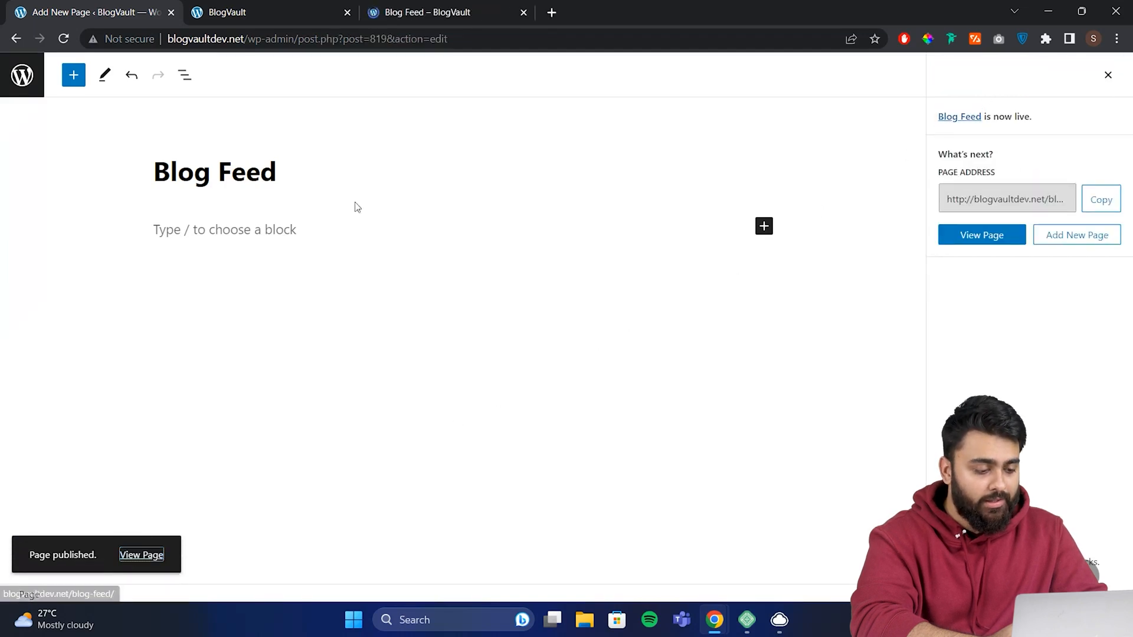
pyautogui.click(438, 11)
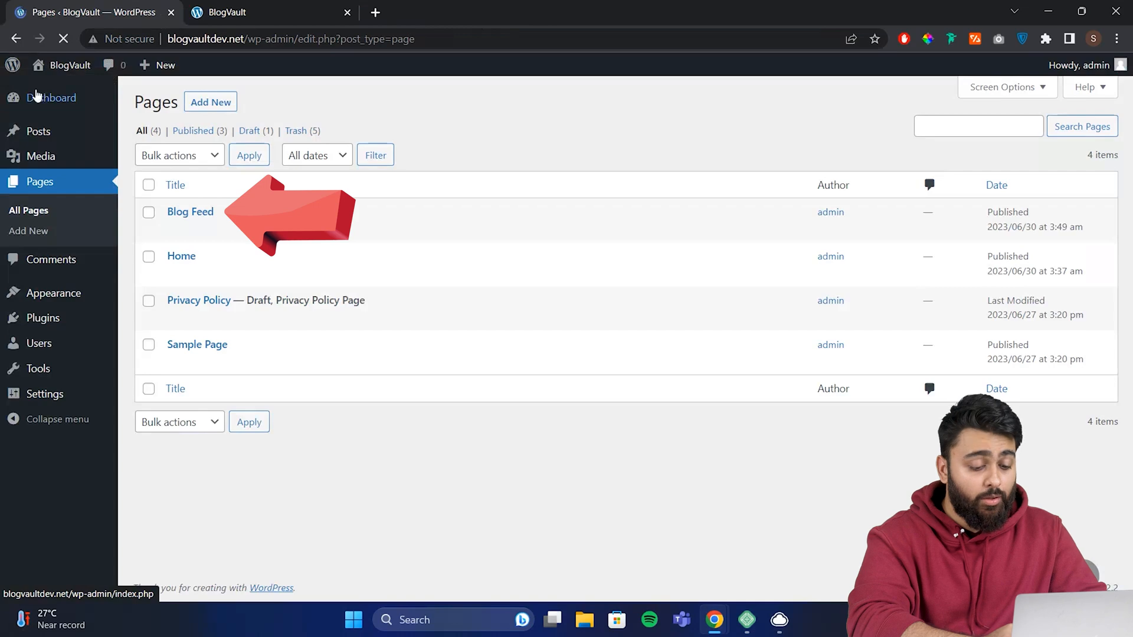
# Save reading settings: static homepage Home, posts page Blog Feed, feeds showing excerpts
pyautogui.click(190, 211)
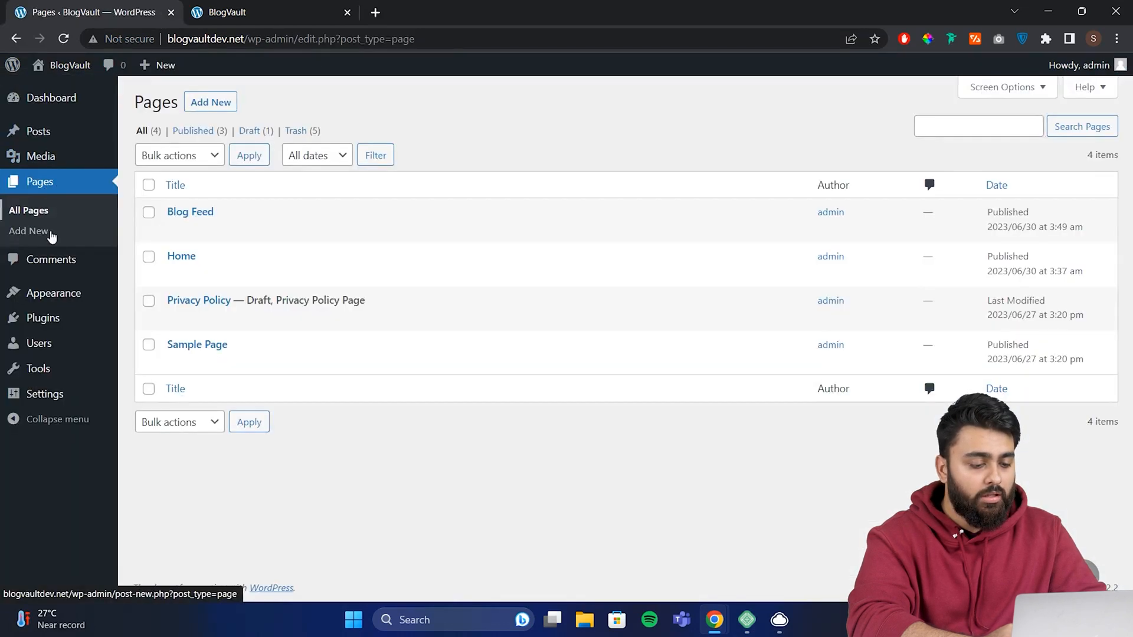
pyautogui.moveTo(44, 394)
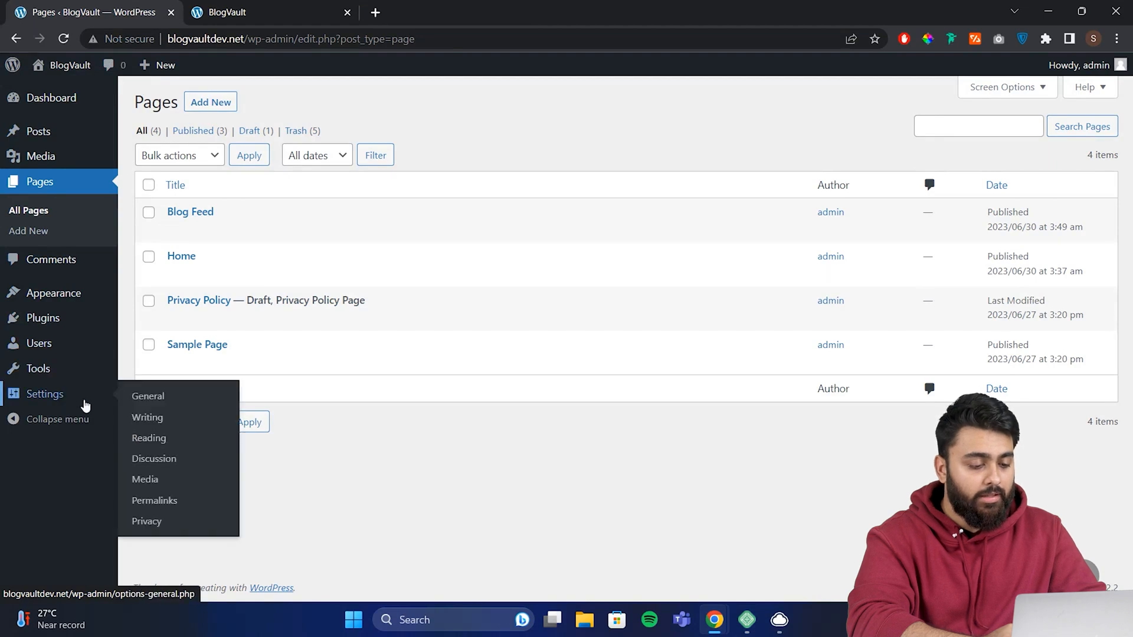
pyautogui.click(148, 438)
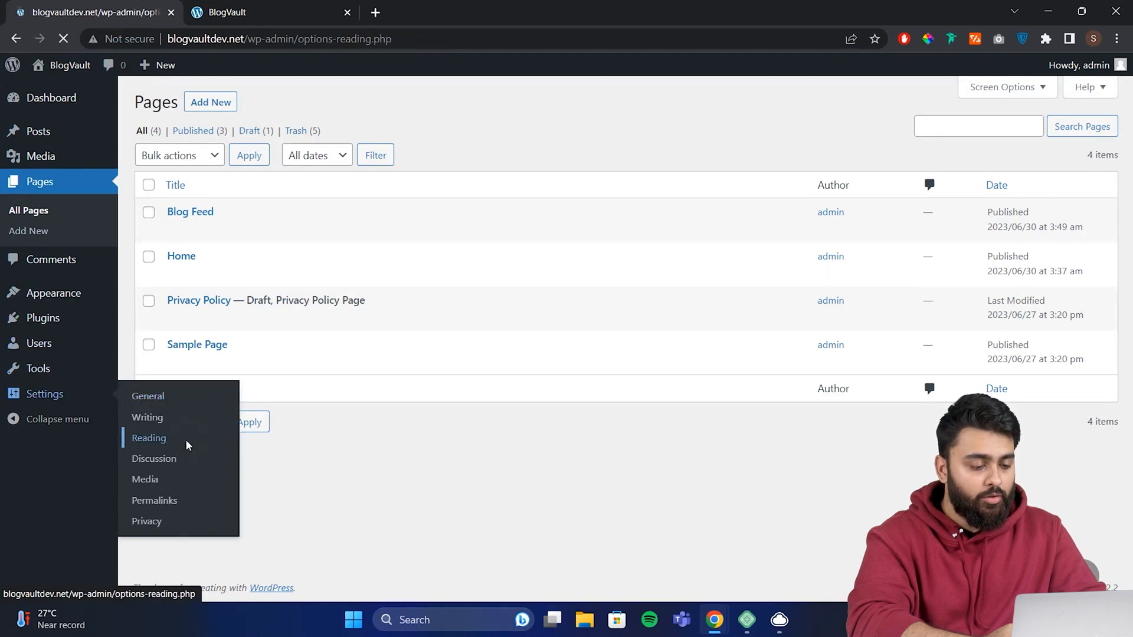
pyautogui.click(148, 438)
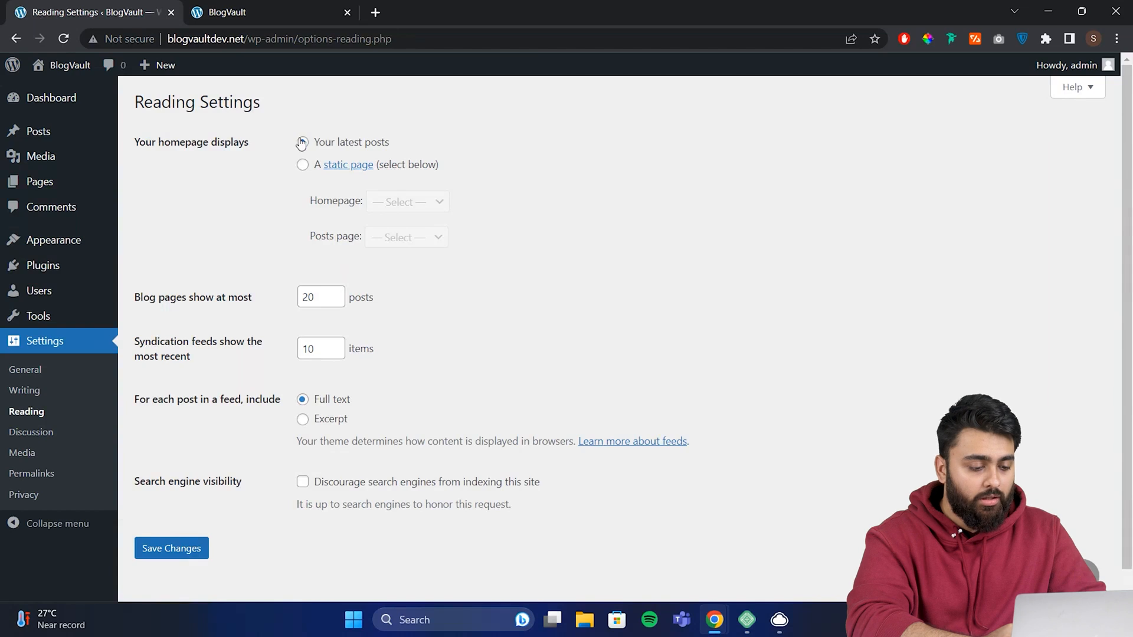
pyautogui.click(302, 165)
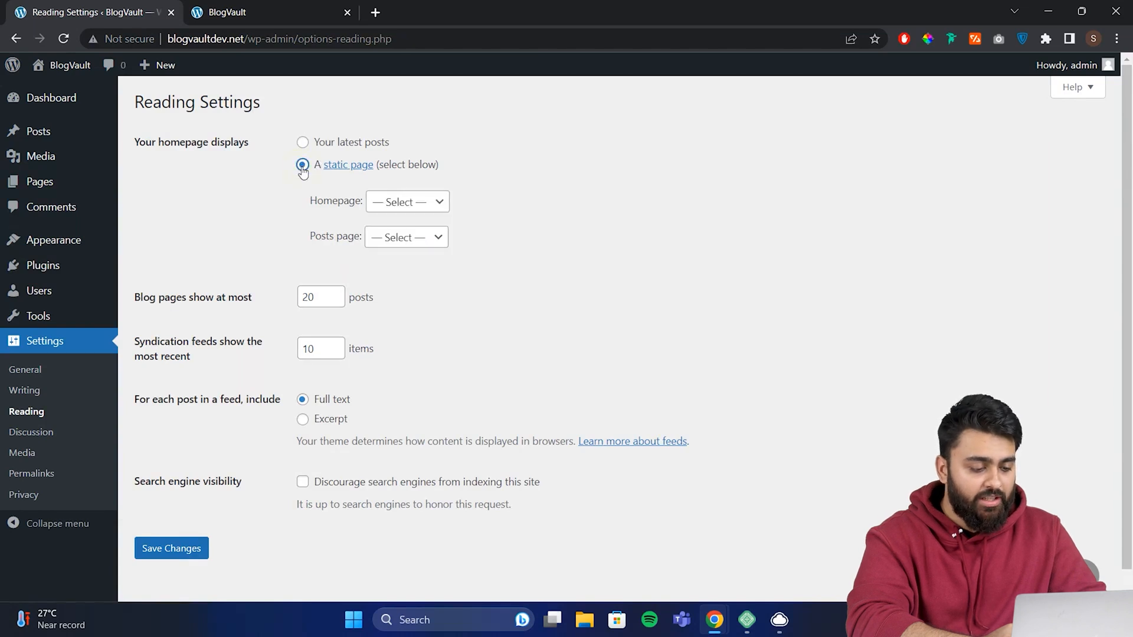
pyautogui.moveTo(395, 210)
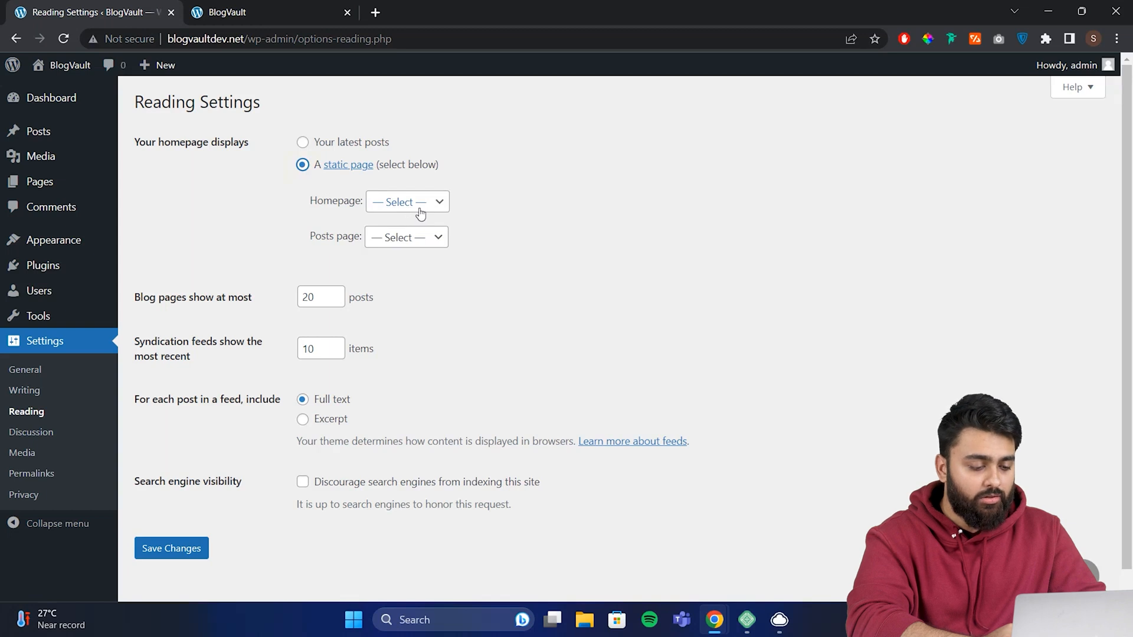
pyautogui.click(407, 202)
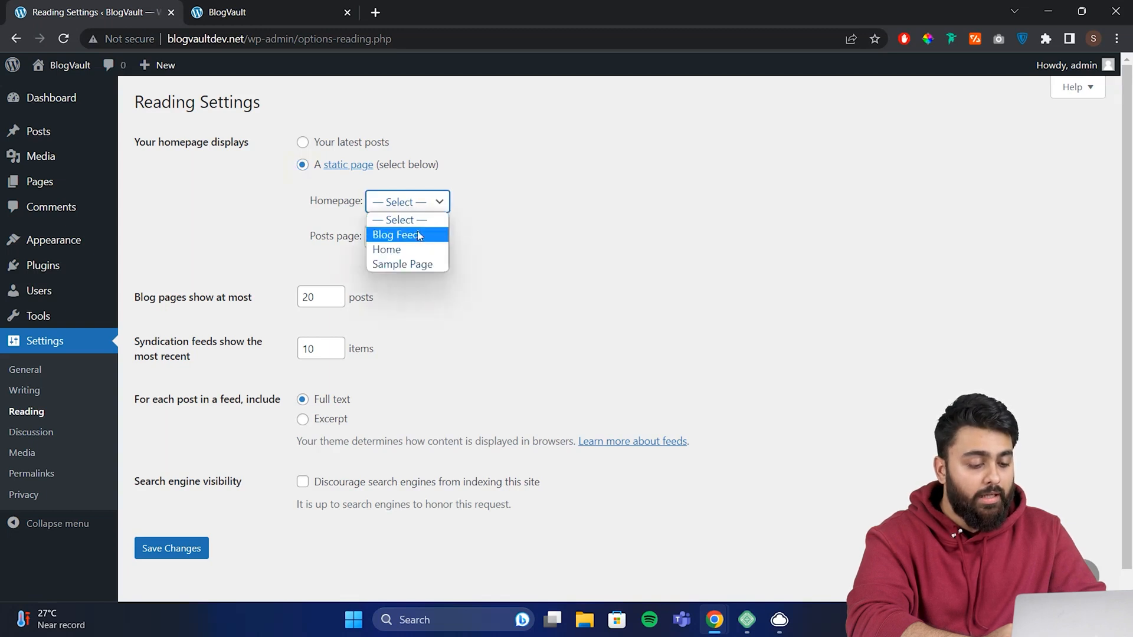
pyautogui.click(406, 237)
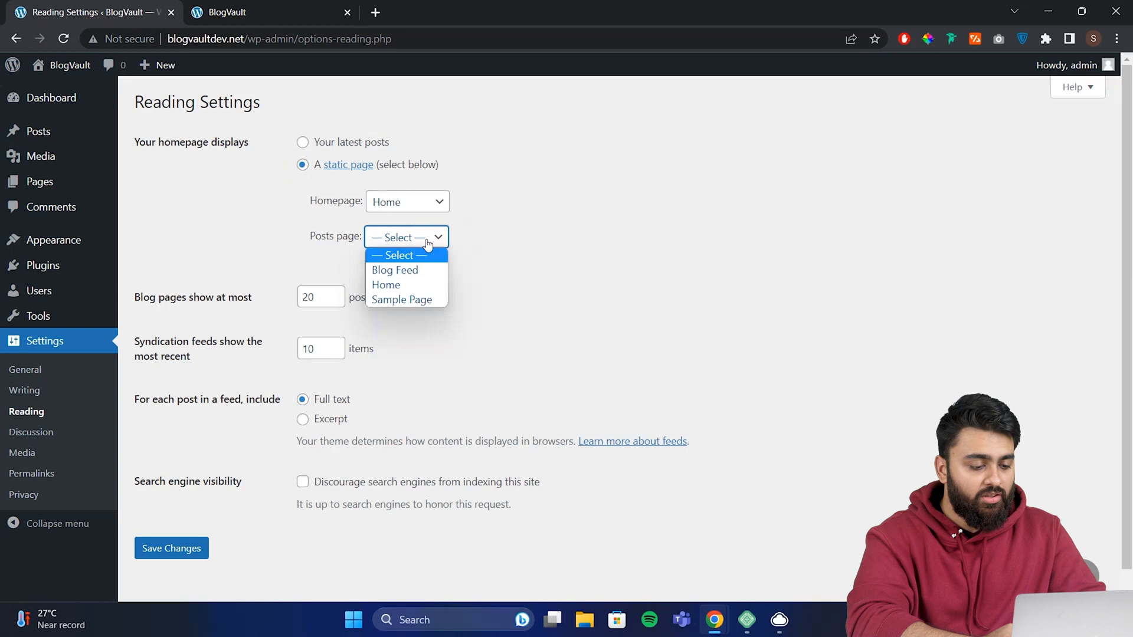
pyautogui.click(394, 270)
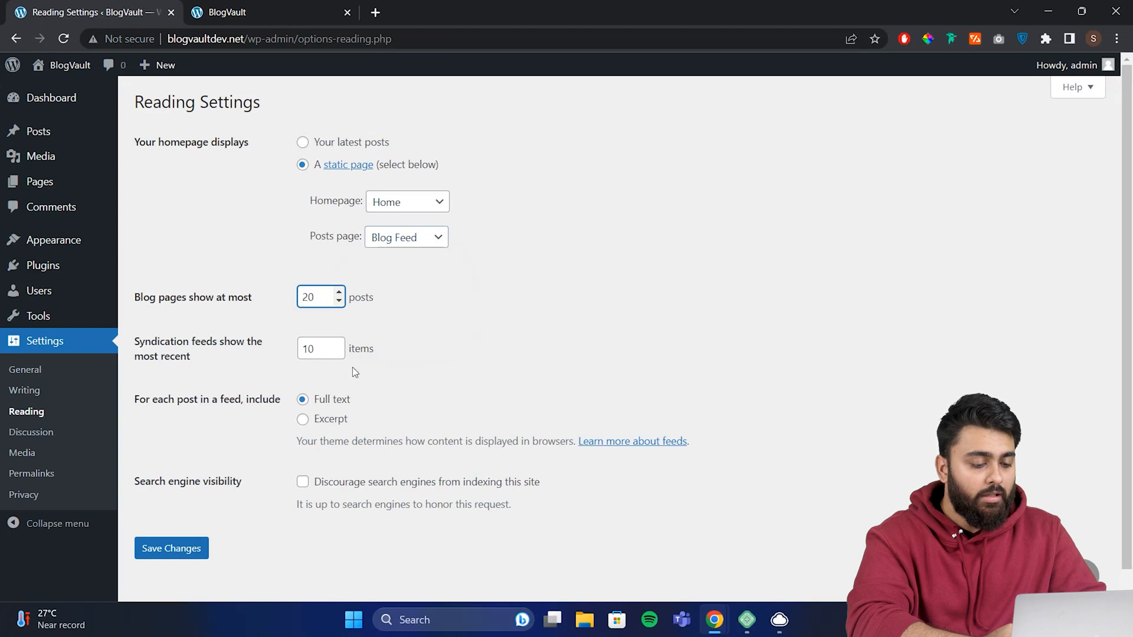
pyautogui.click(302, 418)
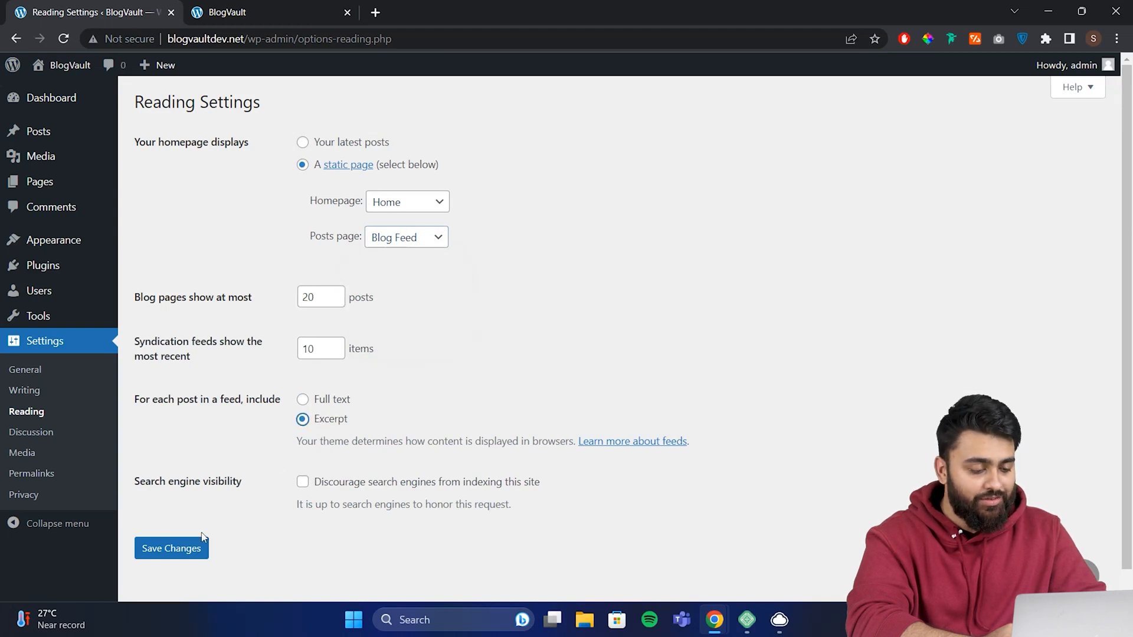
pyautogui.click(171, 548)
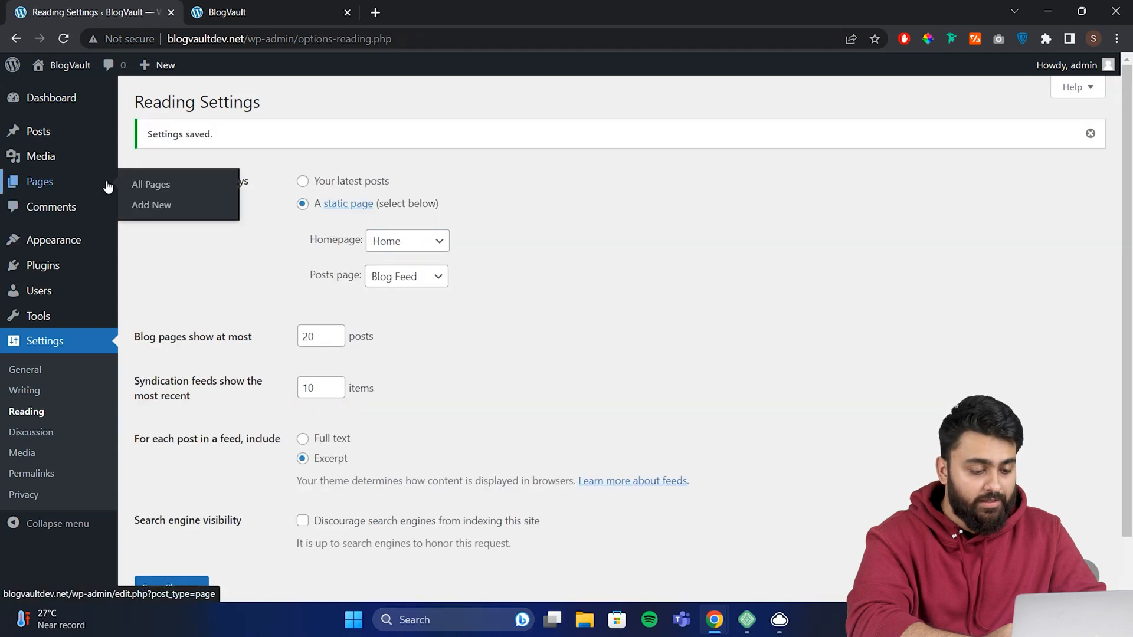
pyautogui.click(151, 184)
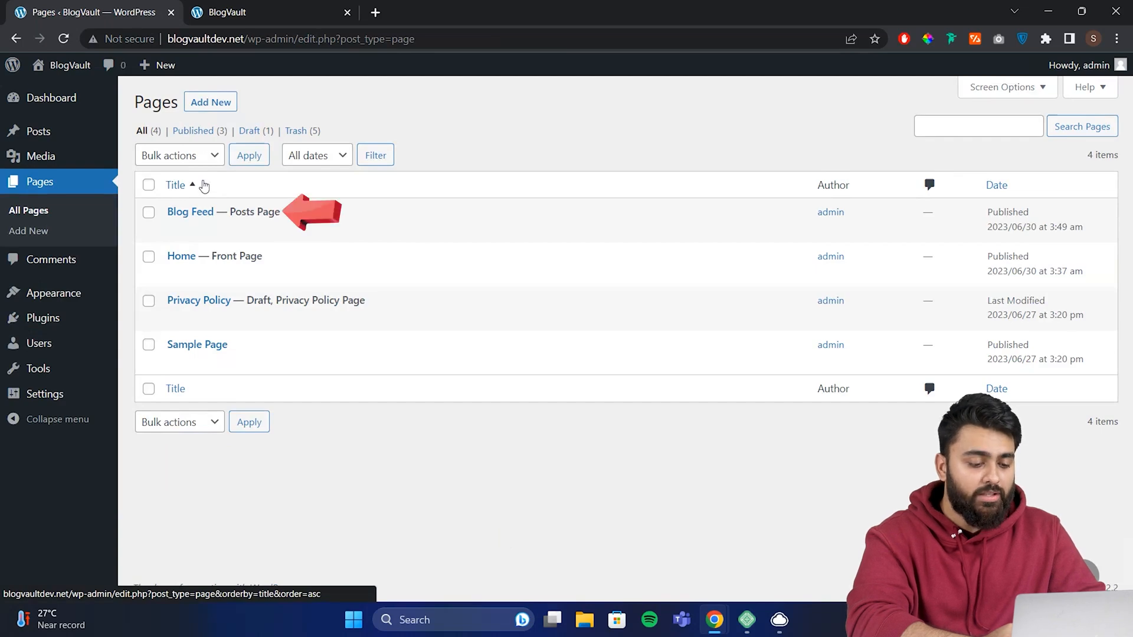
# View the live Blog Feed page and scroll through its post excerpts
pyautogui.click(190, 211)
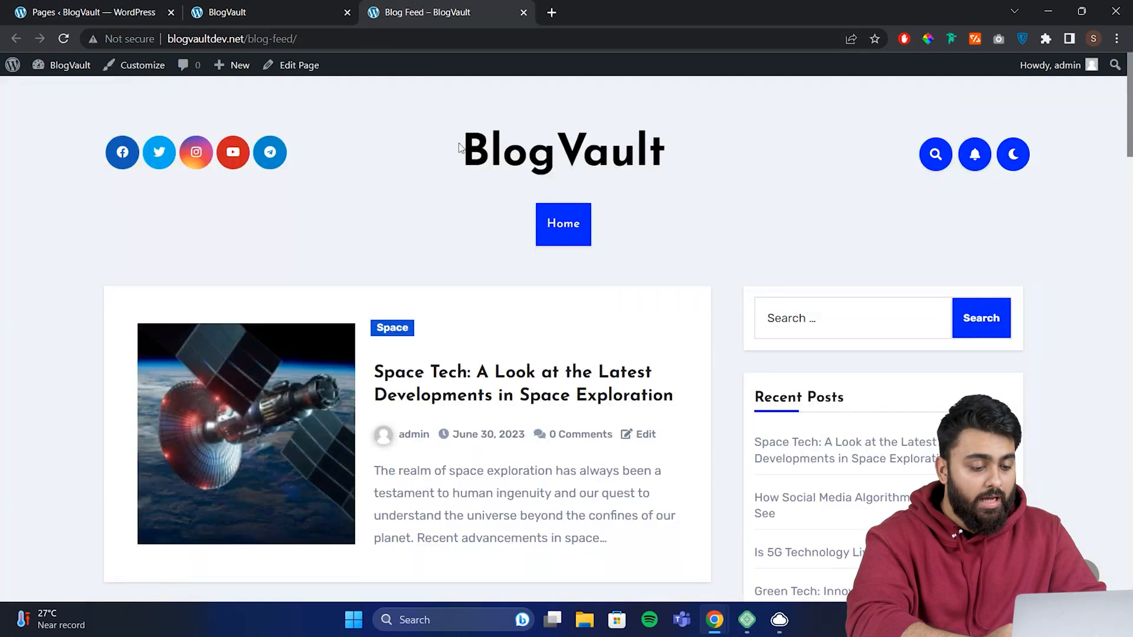
pyautogui.scroll(-3)
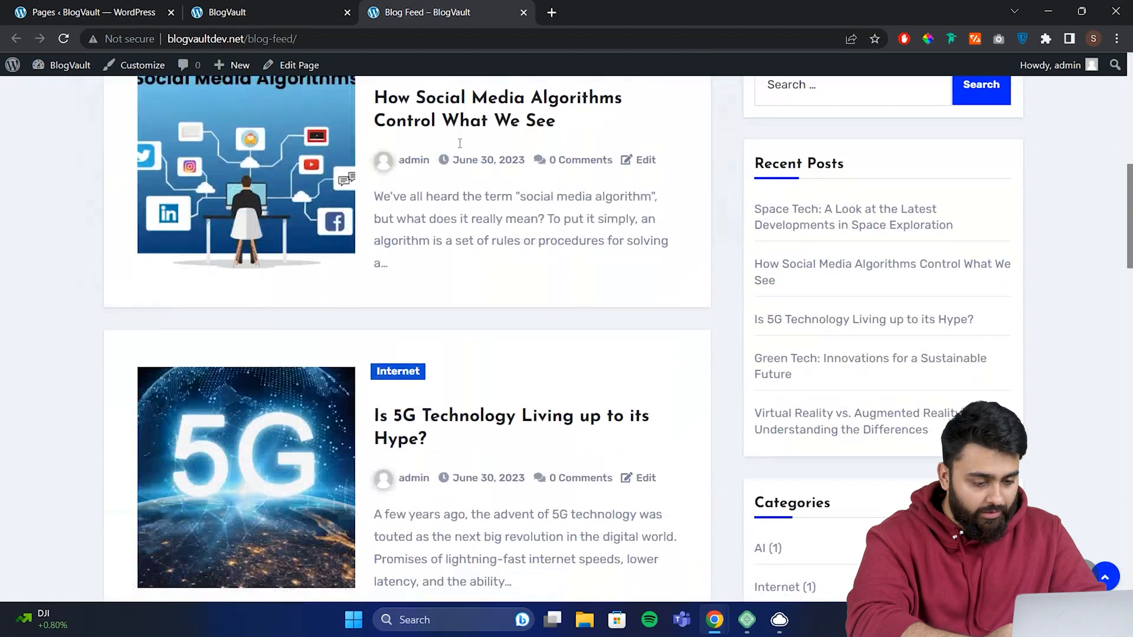
pyautogui.click(563, 224)
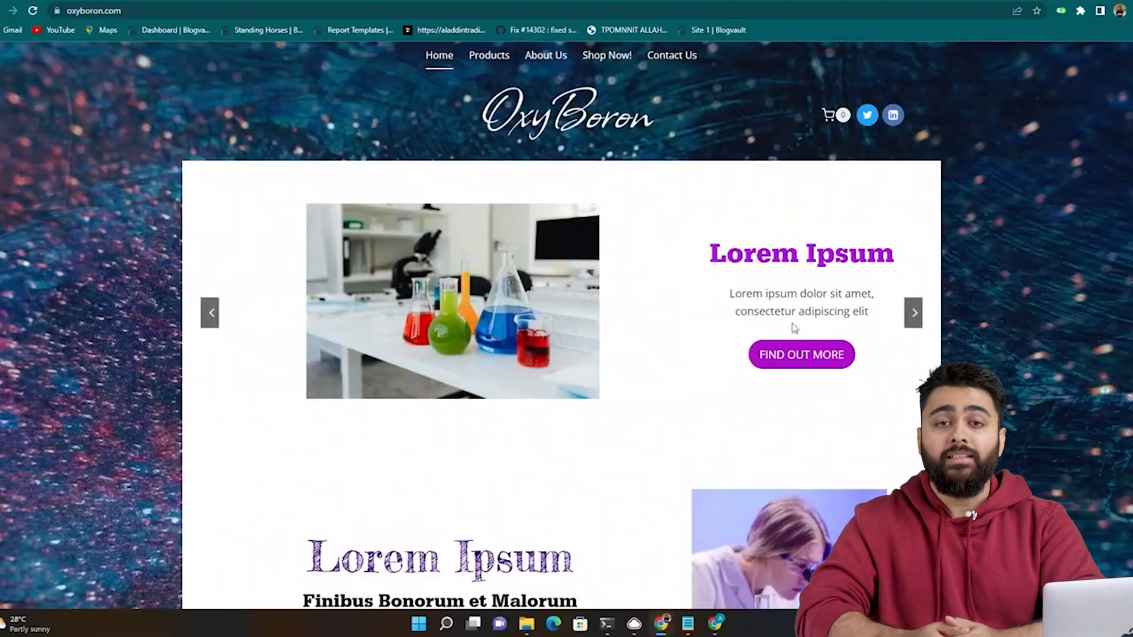
pyautogui.moveTo(905, 324)
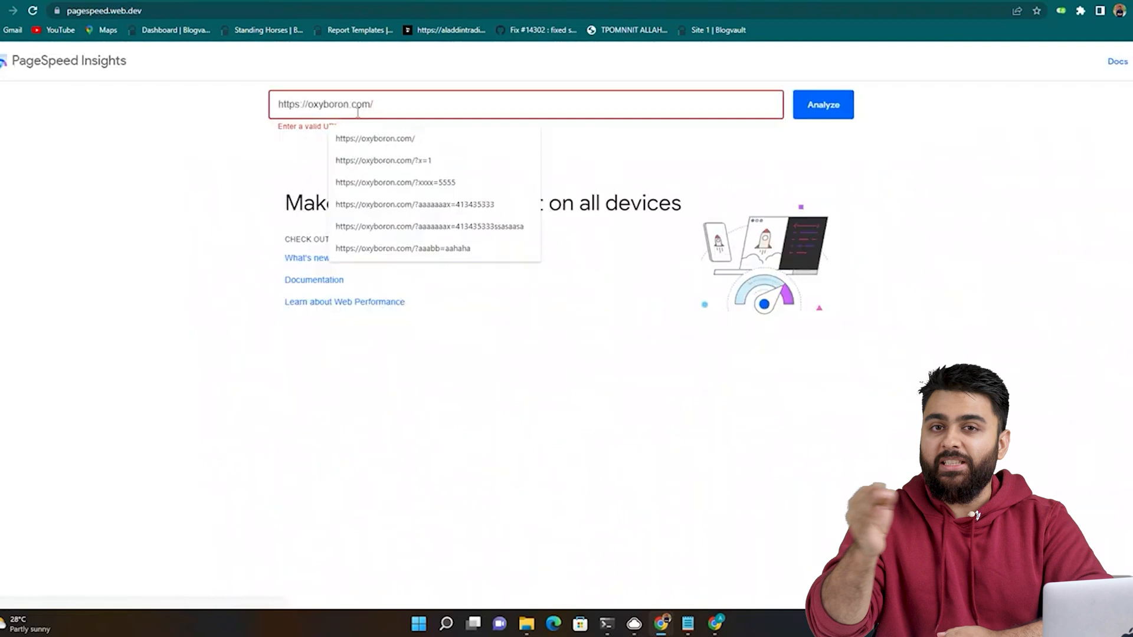
# Submit the site to Airlift, sign up for an account, and install the Airlift plugin zip
pyautogui.click(823, 104)
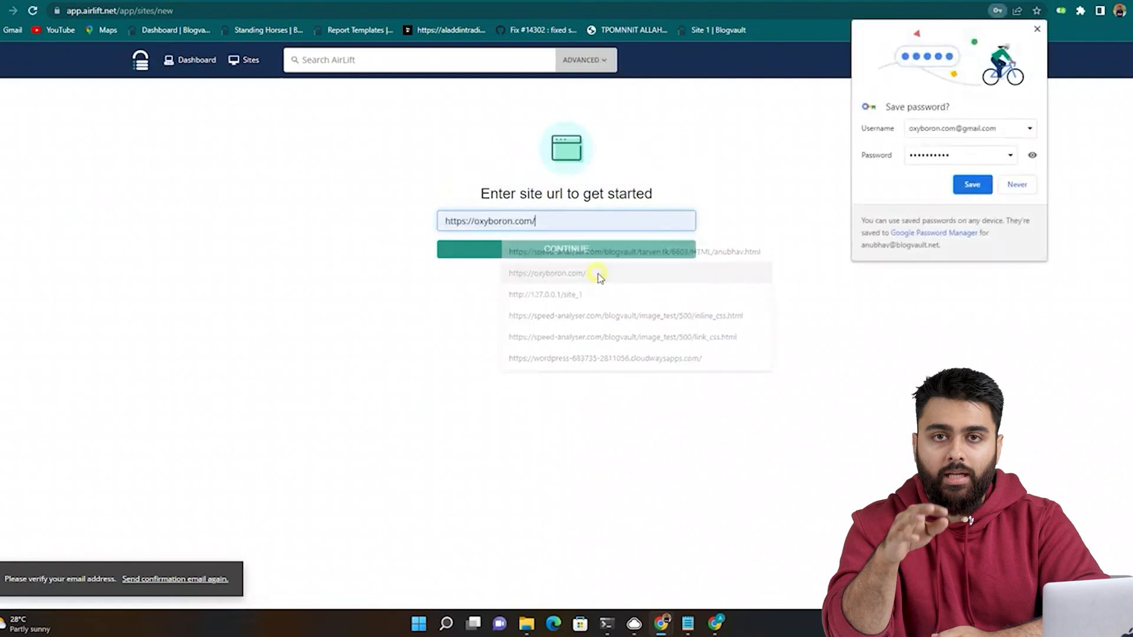
pyautogui.click(566, 249)
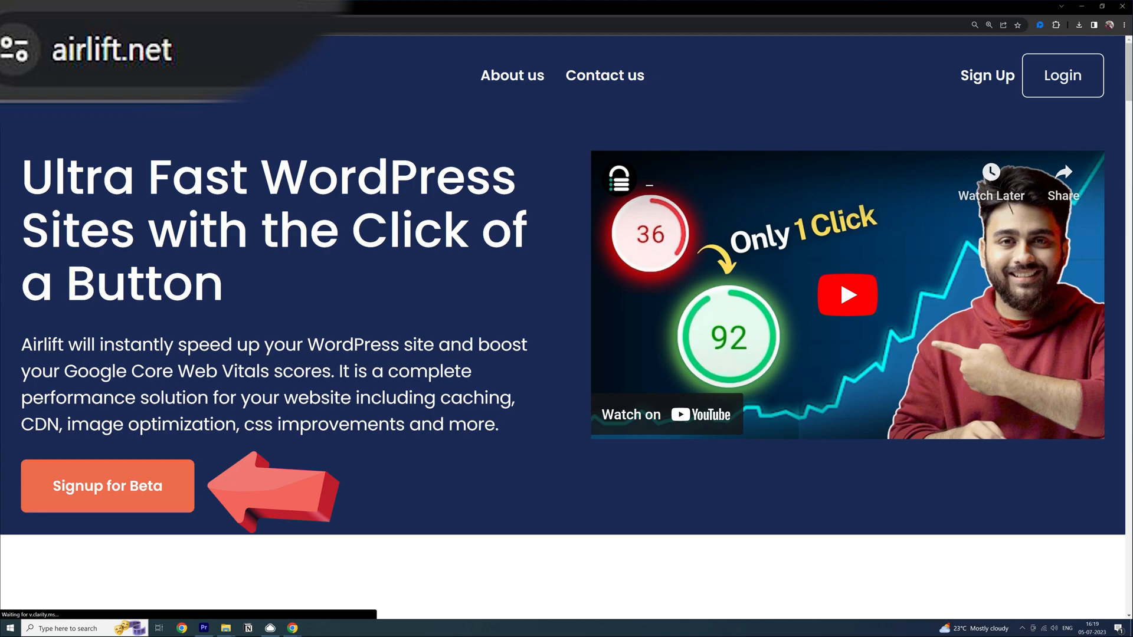
pyautogui.click(108, 486)
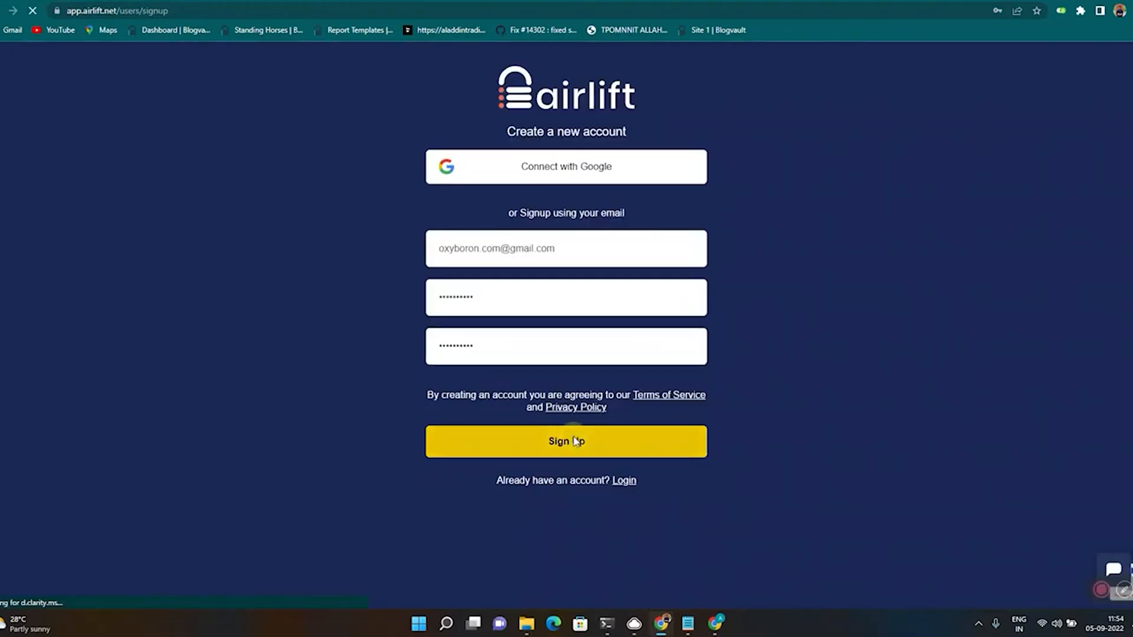
pyautogui.click(566, 441)
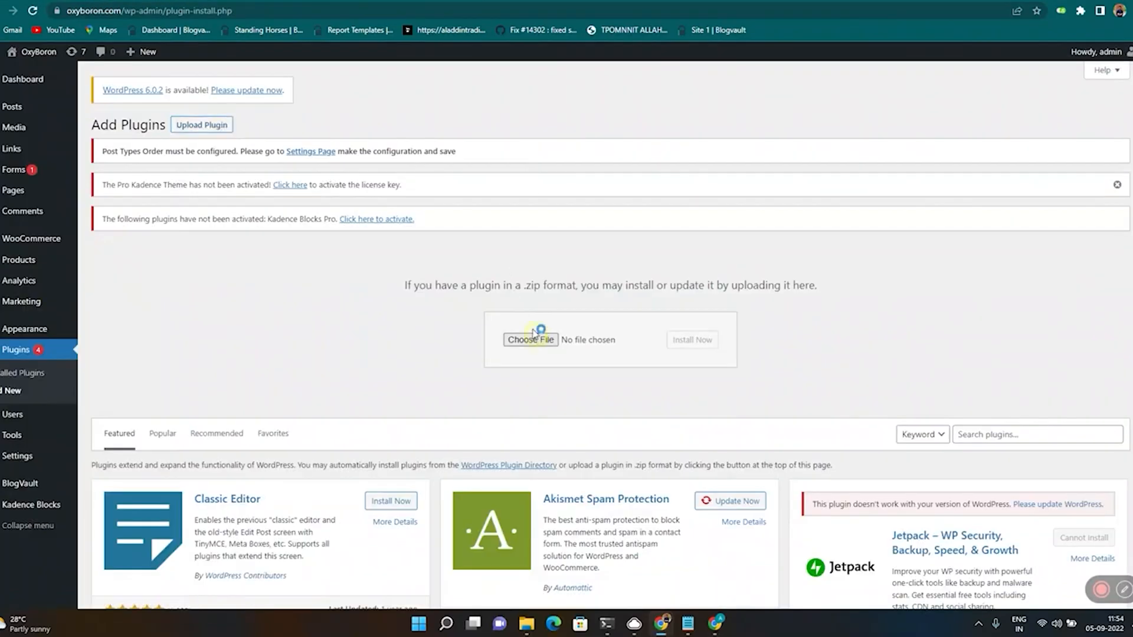
pyautogui.click(531, 340)
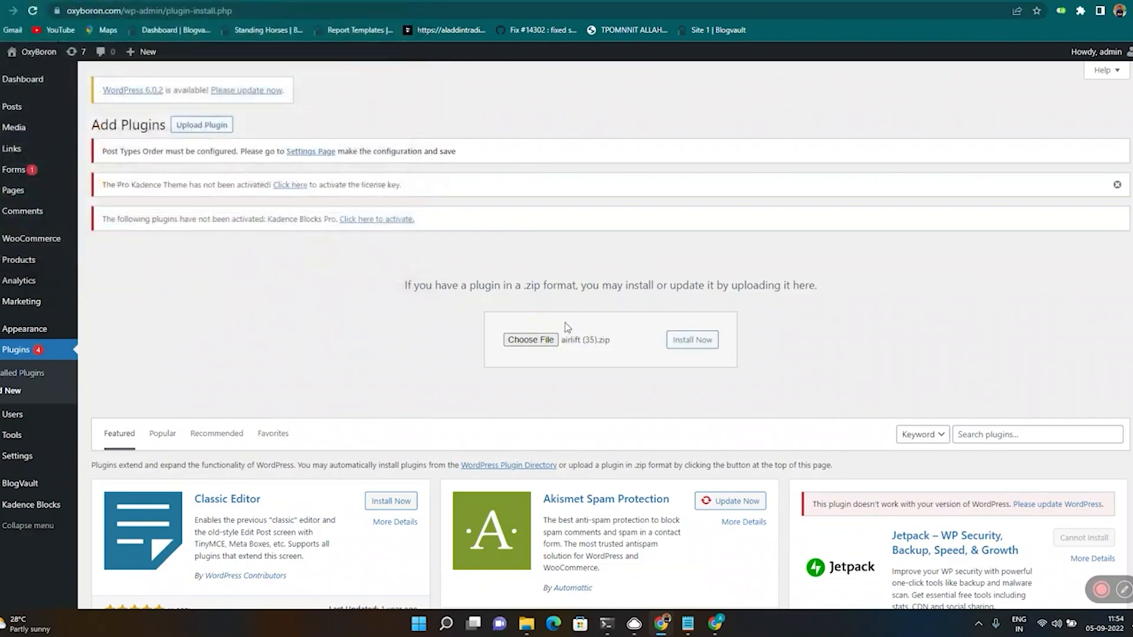
pyautogui.click(692, 340)
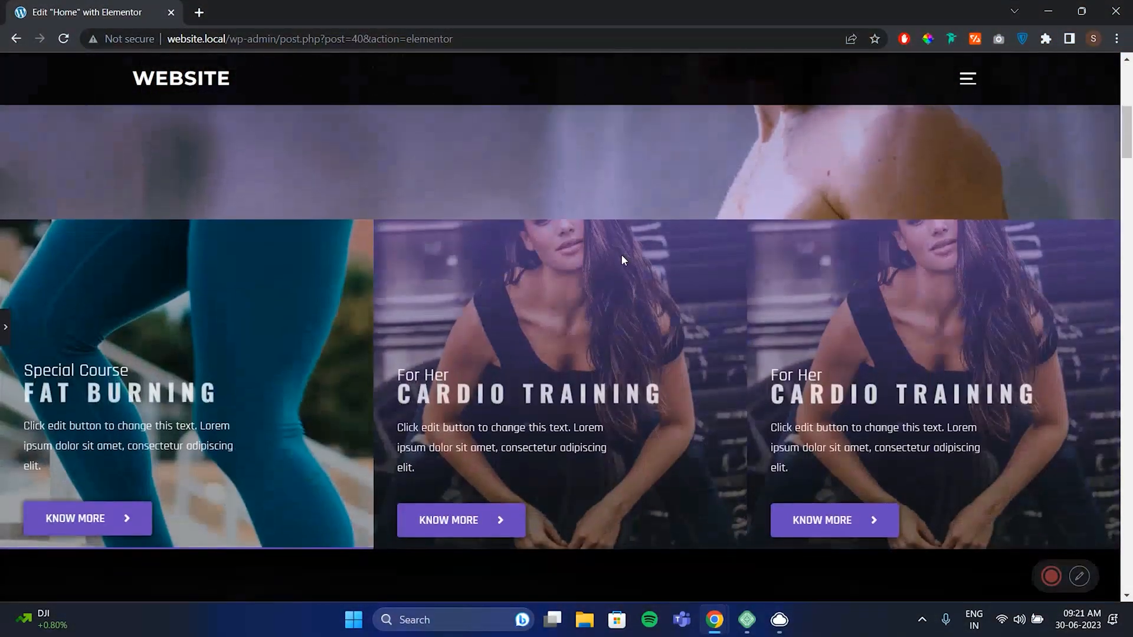
# Scroll through the sample fitness page template preview
pyautogui.scroll(-3)
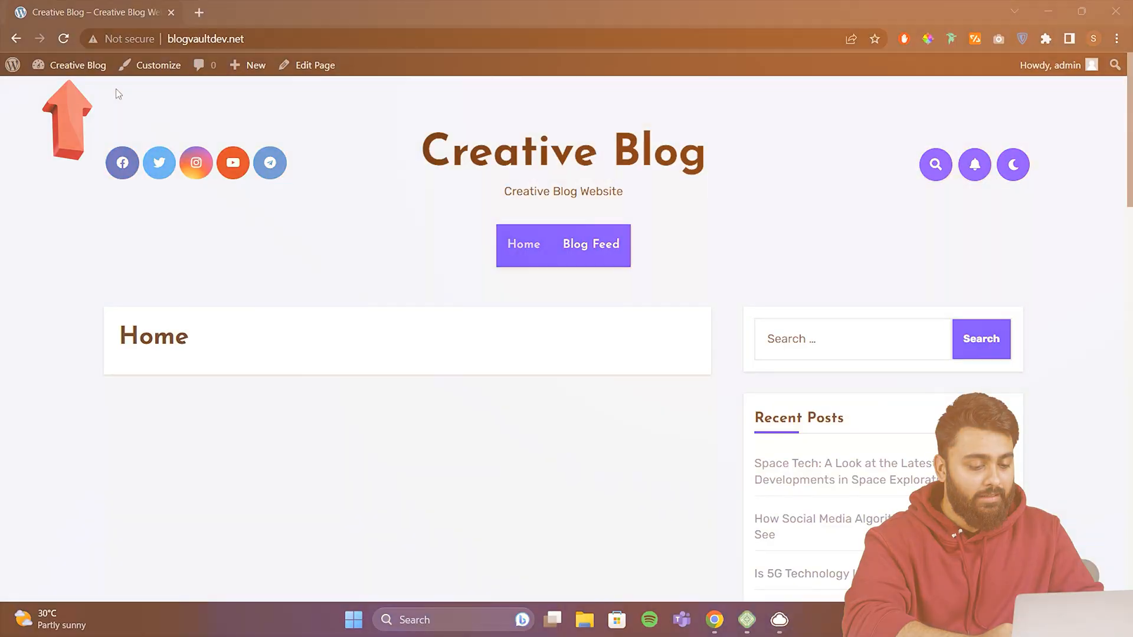
# Search plugins for 'elementor', then install and activate Elementor Website Builder
pyautogui.click(79, 64)
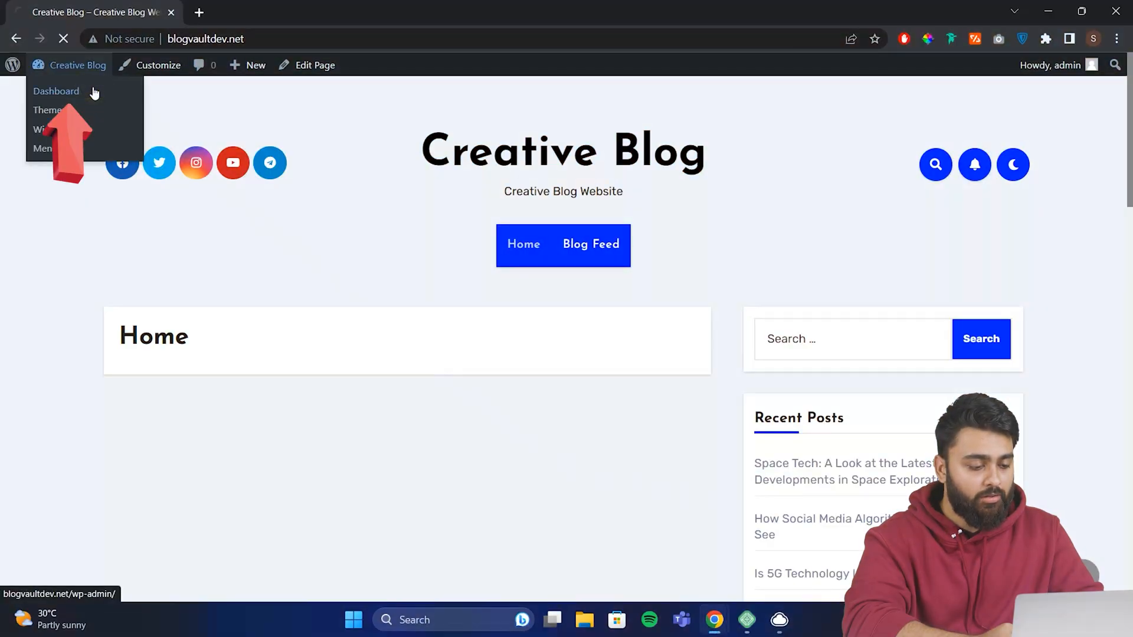
pyautogui.click(55, 91)
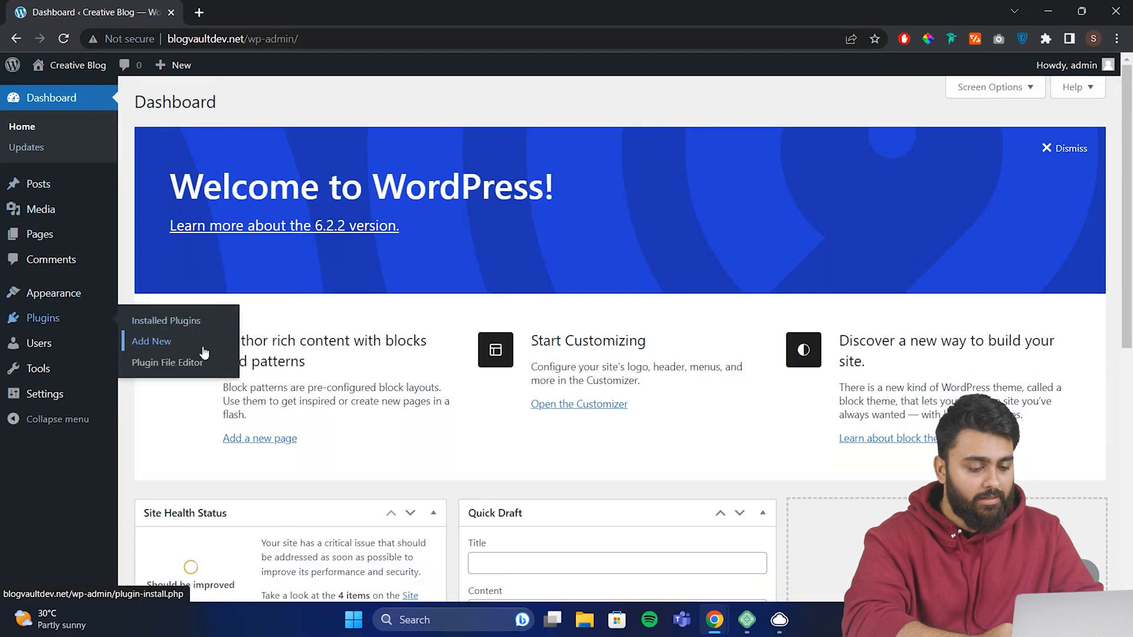
pyautogui.click(151, 341)
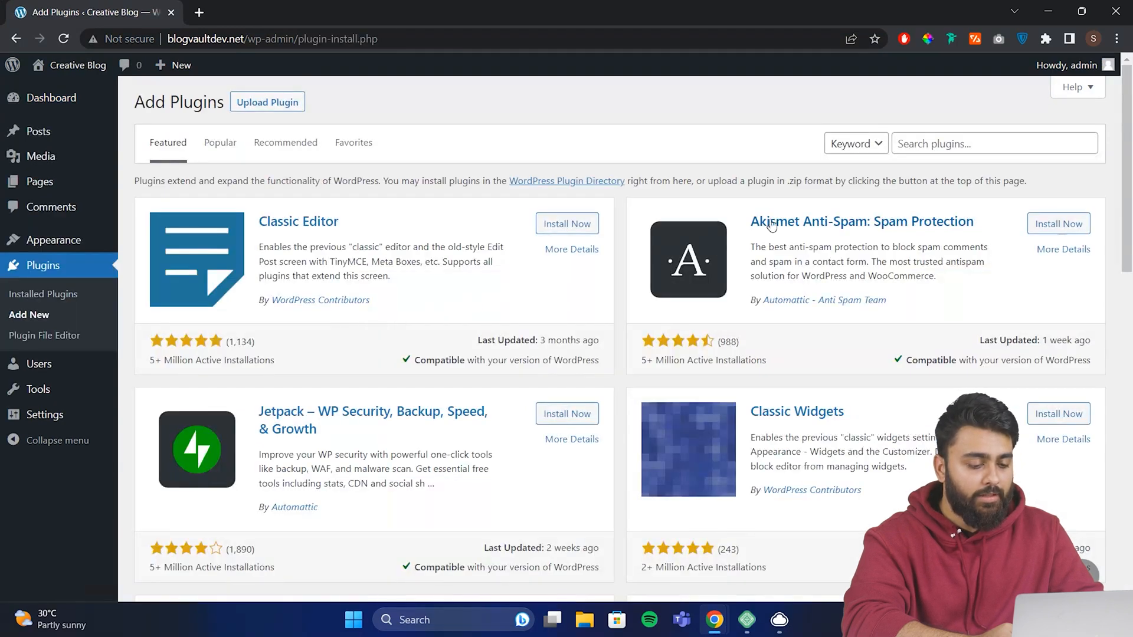
pyautogui.write('elementor')
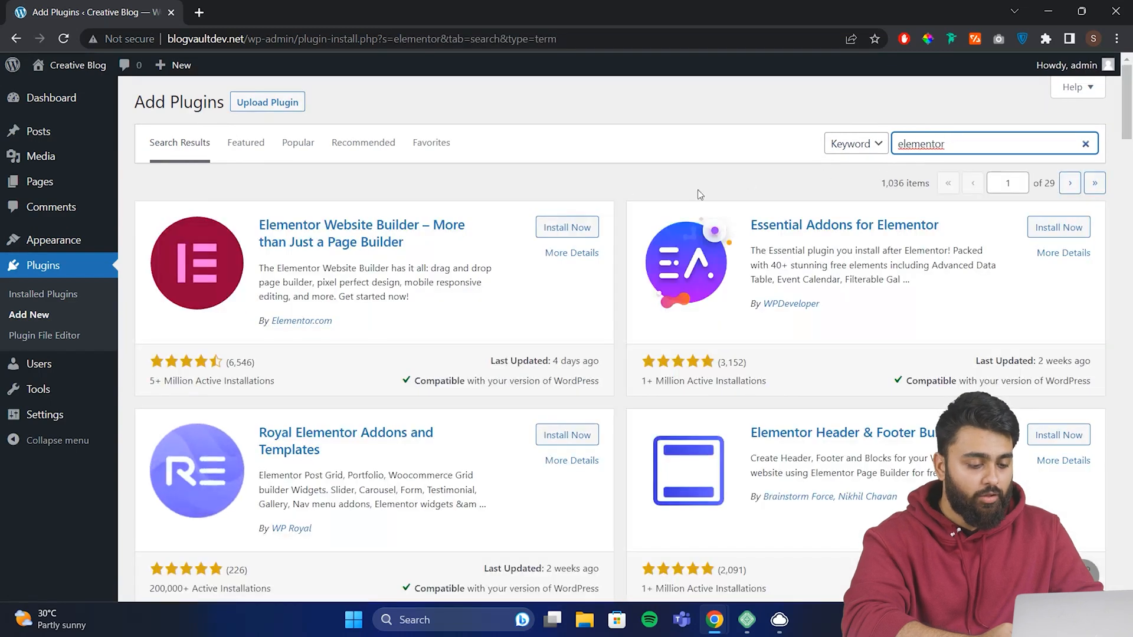
pyautogui.click(574, 227)
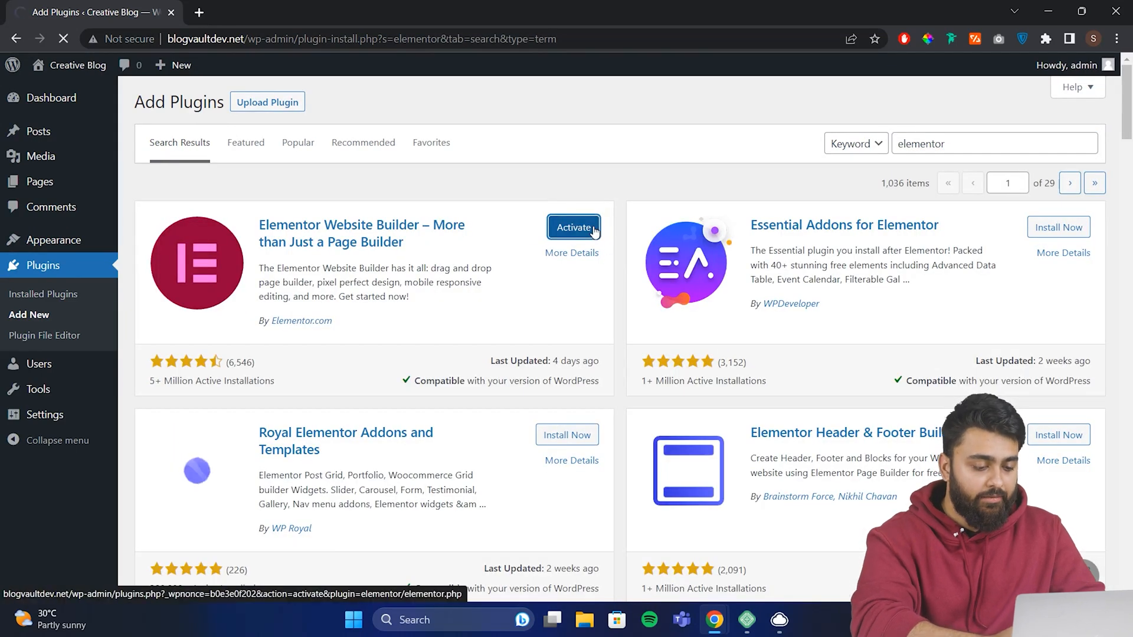
pyautogui.click(573, 227)
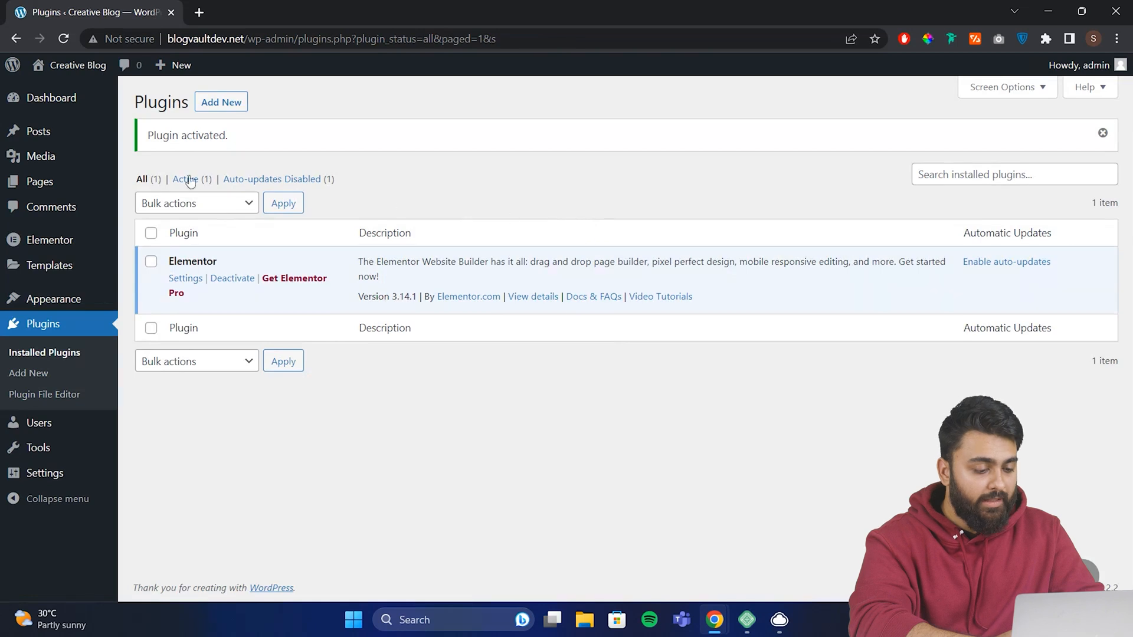
pyautogui.click(39, 181)
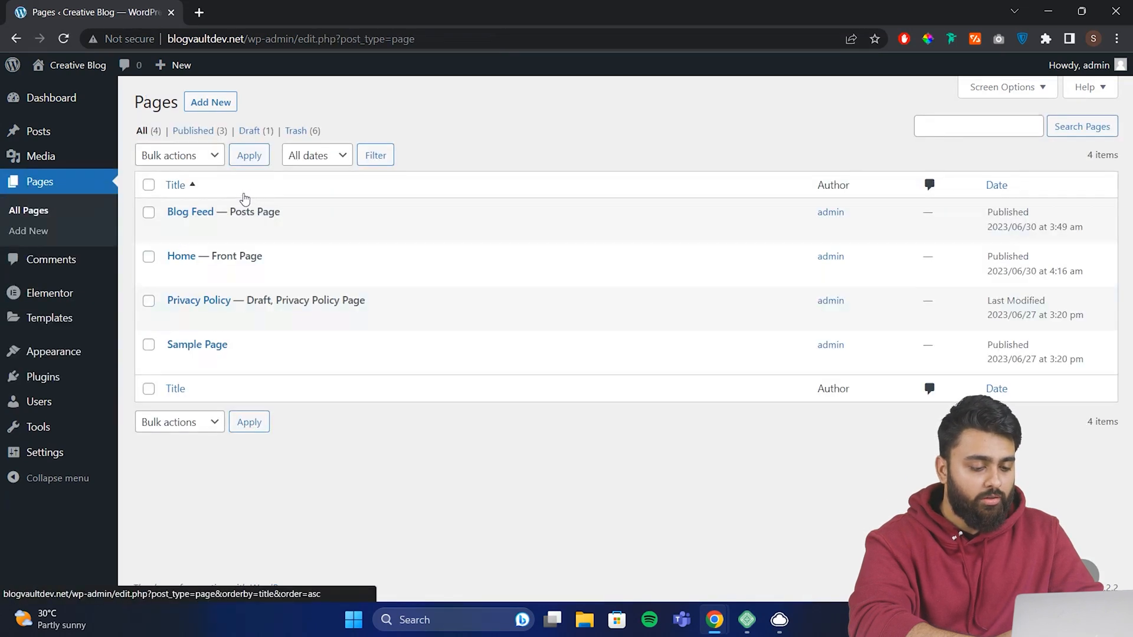
# Open the Home page and switch it to Elementor editing
pyautogui.click(181, 256)
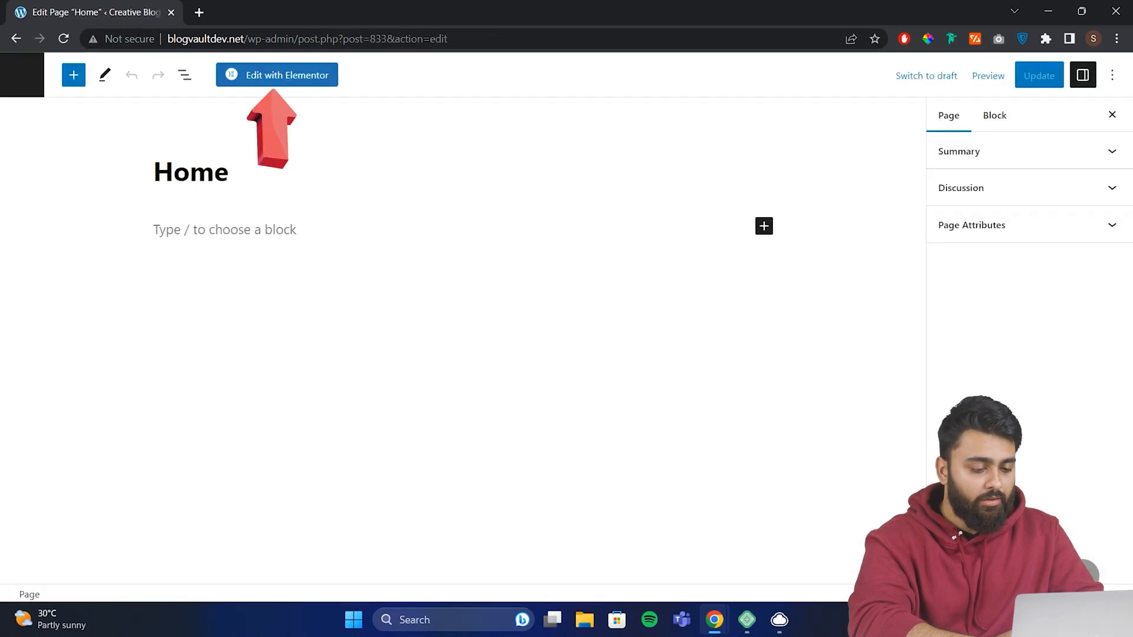
pyautogui.click(276, 75)
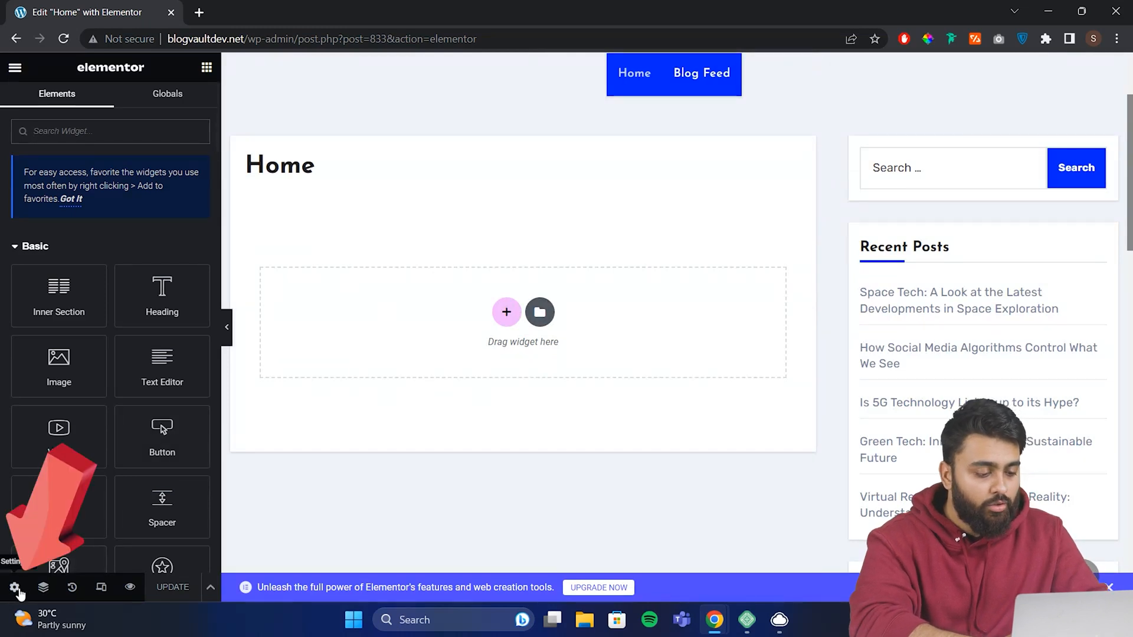
# Change the Home page layout to full width in Elementor Page Settings
pyautogui.click(17, 587)
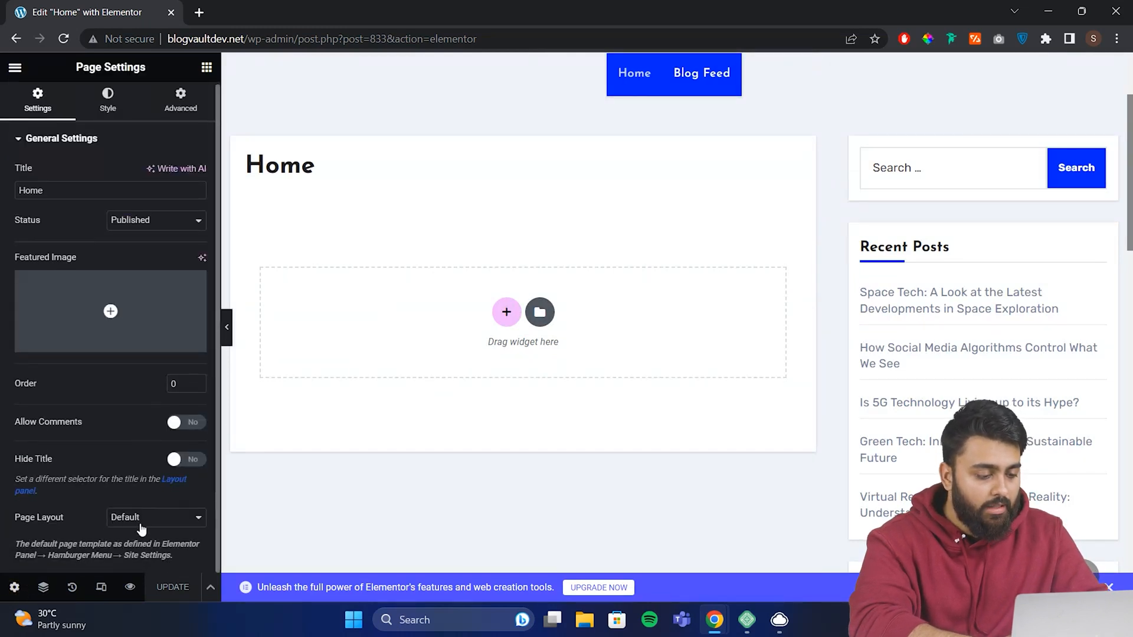
pyautogui.click(156, 518)
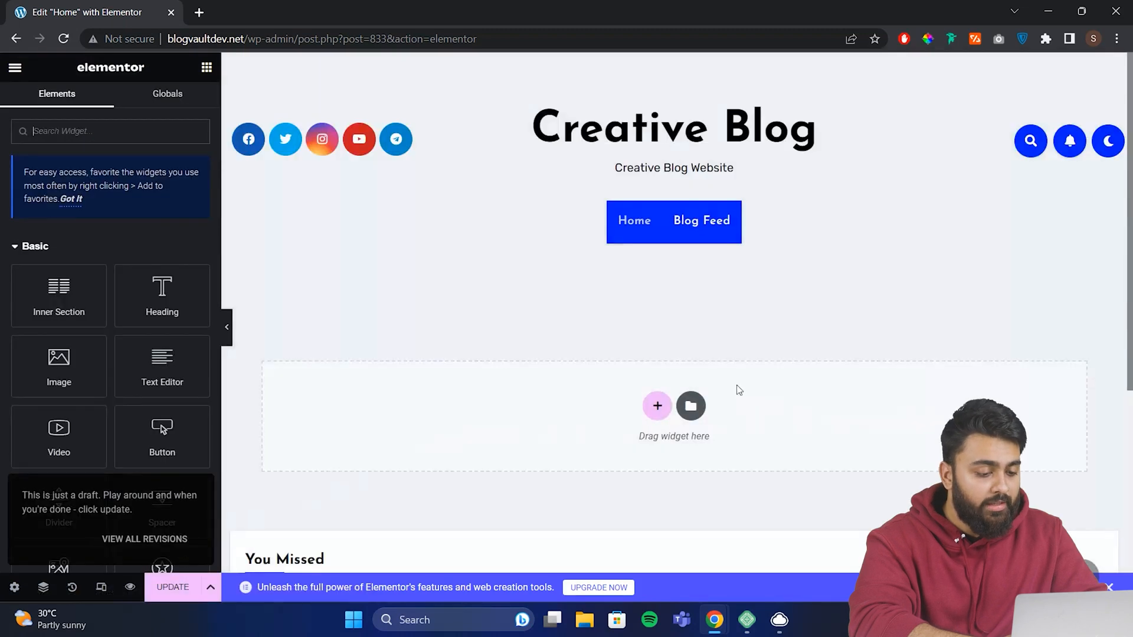
pyautogui.scroll(-3)
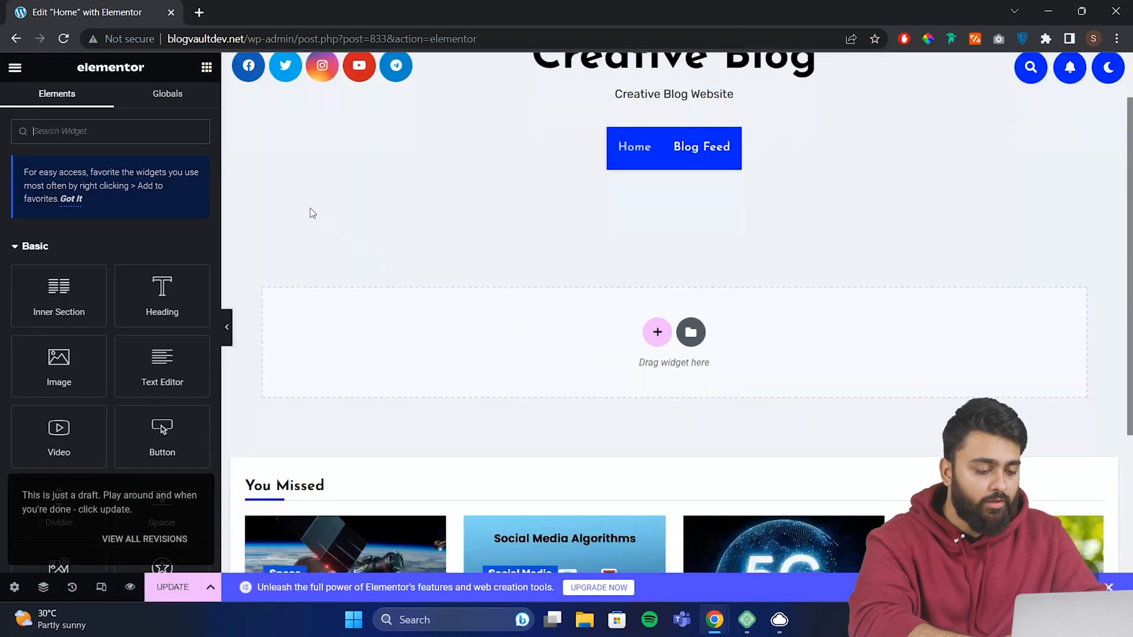
pyautogui.click(70, 199)
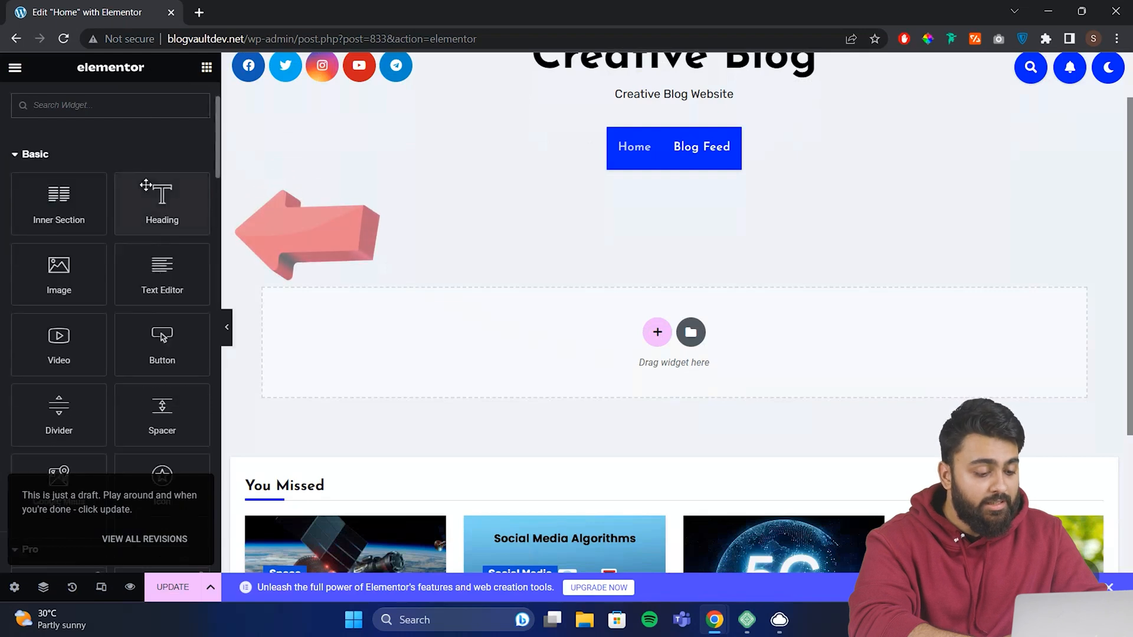
# Add a 'Home' heading and colour its text with the Primary global colour
pyautogui.scroll(-3)
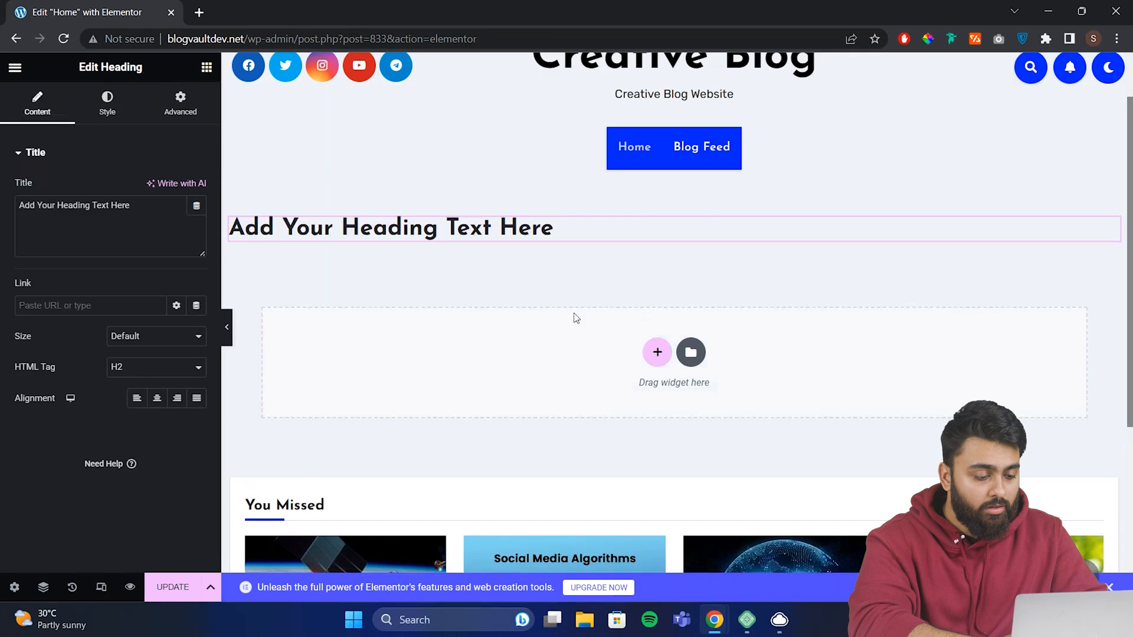
pyautogui.write('Home')
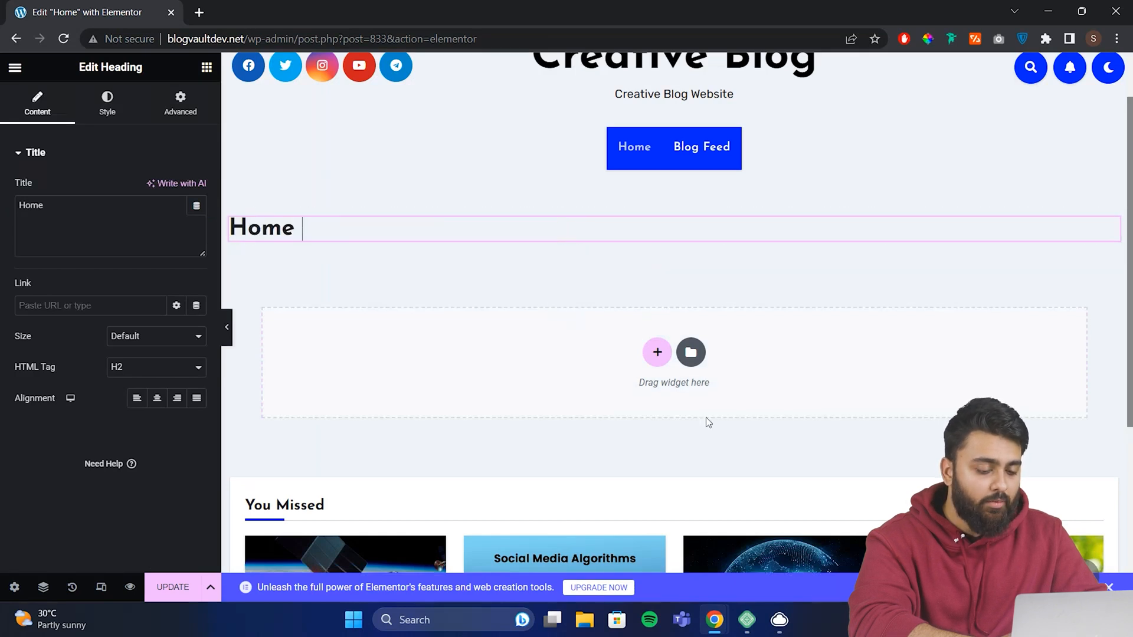
pyautogui.moveTo(435, 254)
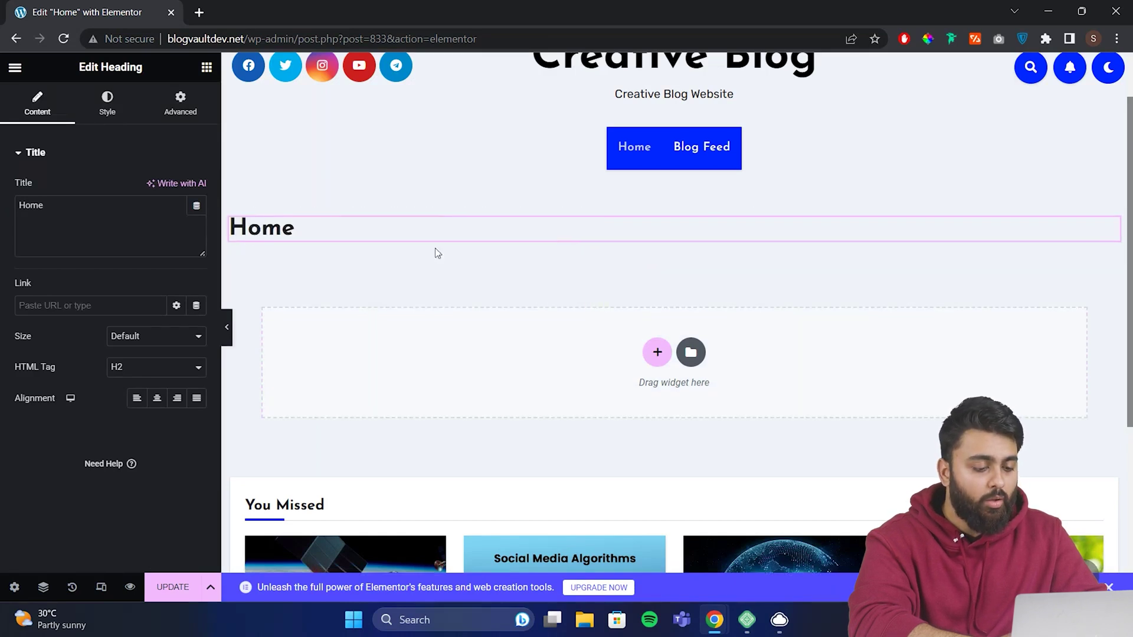
pyautogui.click(107, 103)
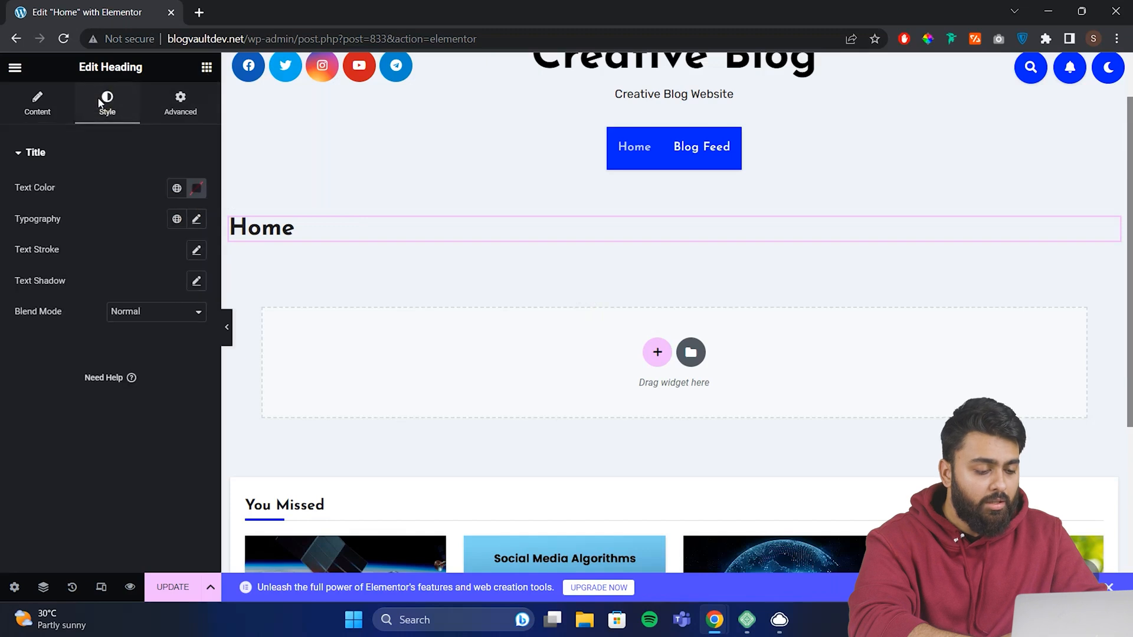
pyautogui.click(176, 188)
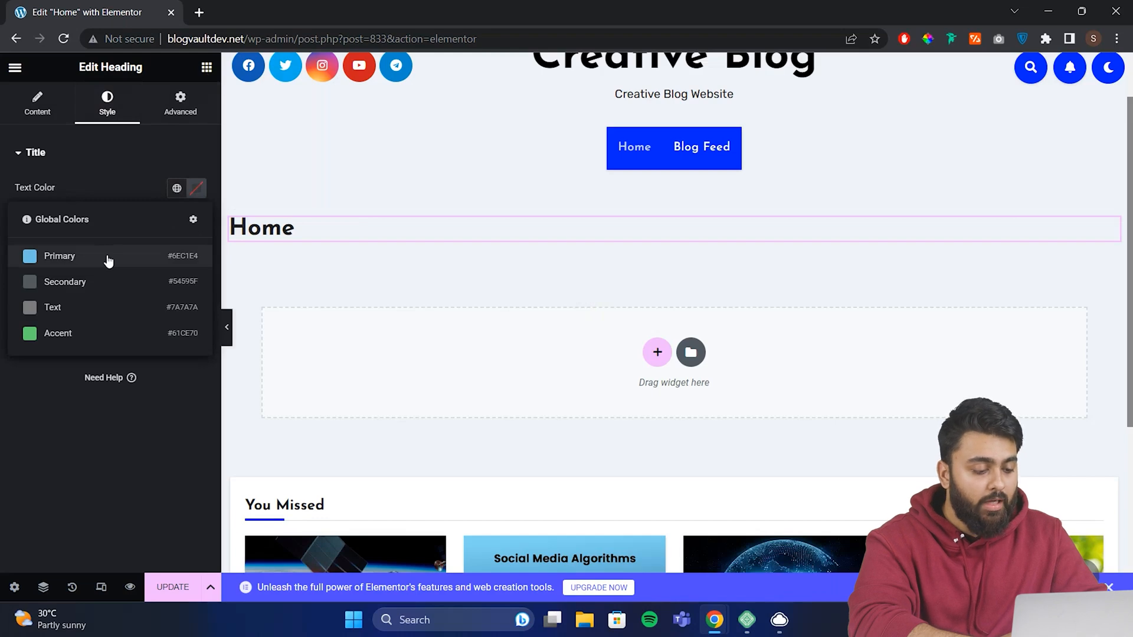
pyautogui.click(691, 352)
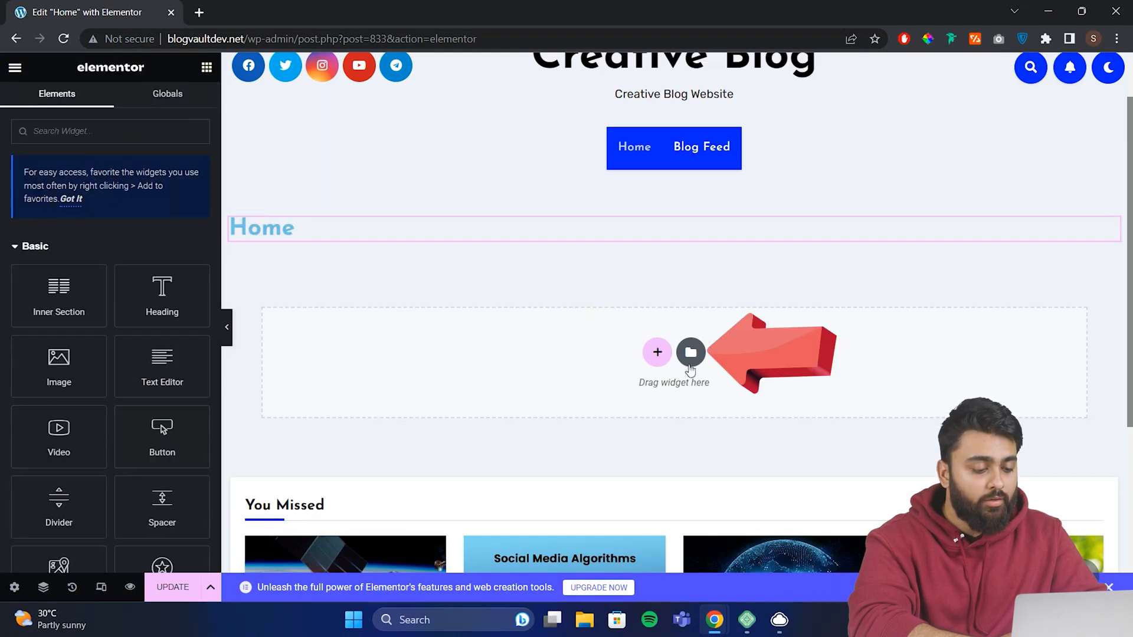
# Insert the 'Wireframe – Home 1' library page template, applying its page settings
pyautogui.click(690, 352)
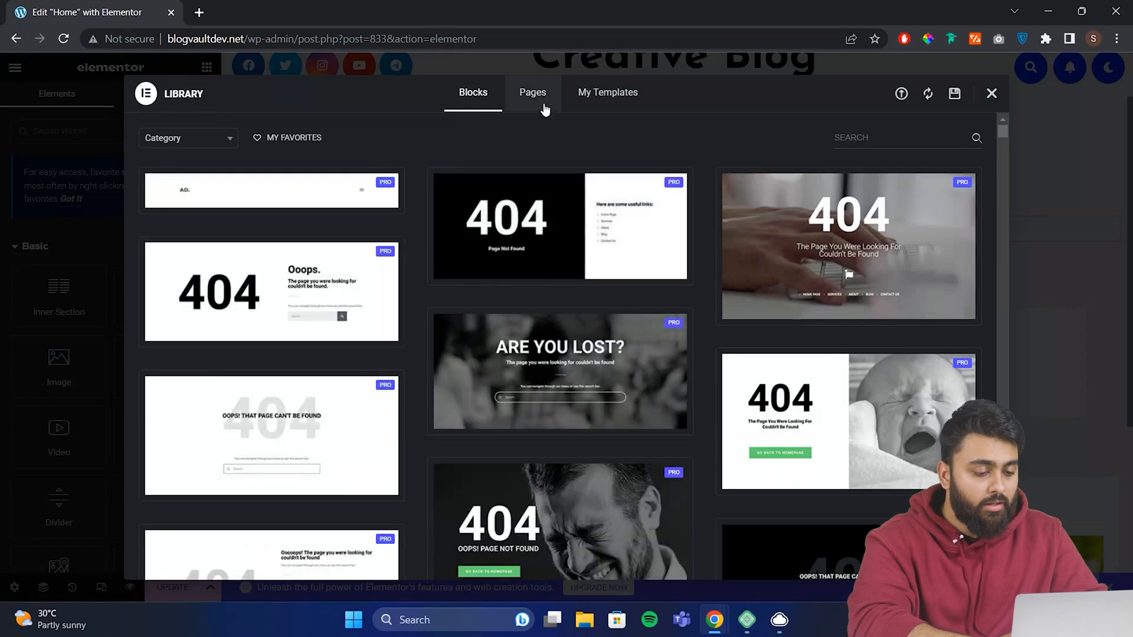
pyautogui.click(532, 92)
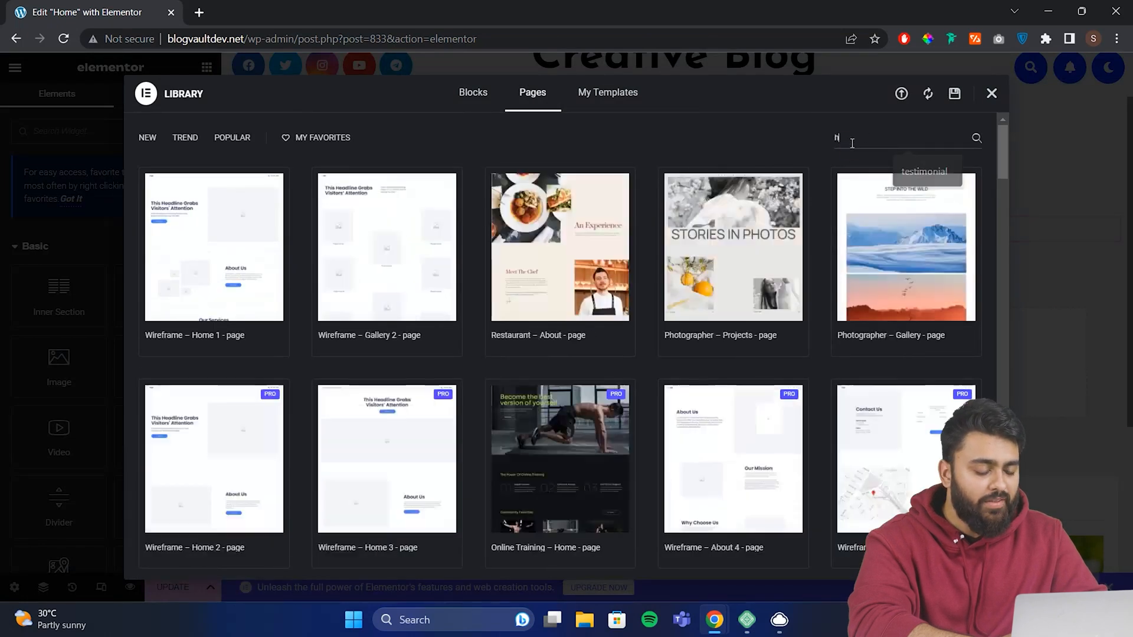
pyautogui.write('ome')
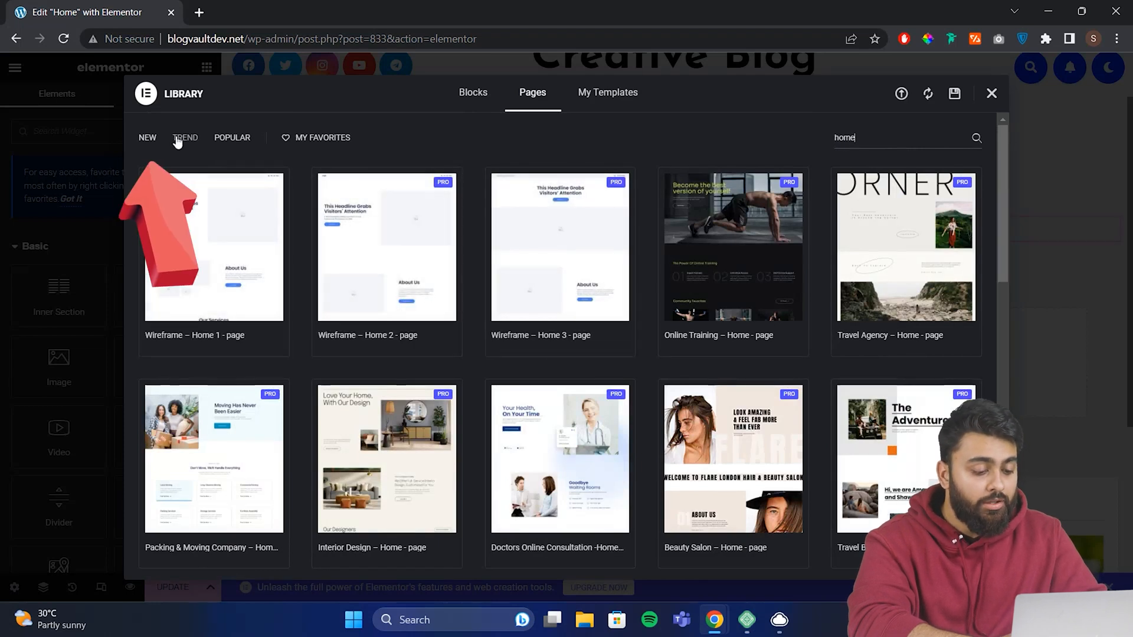
pyautogui.moveTo(213, 247)
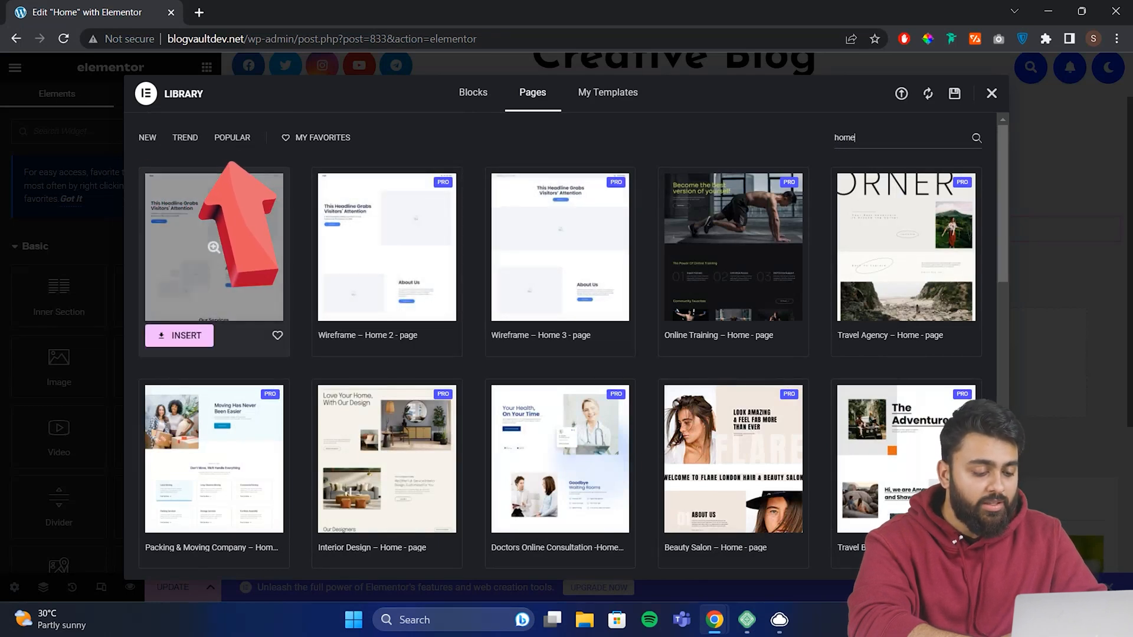
pyautogui.click(179, 336)
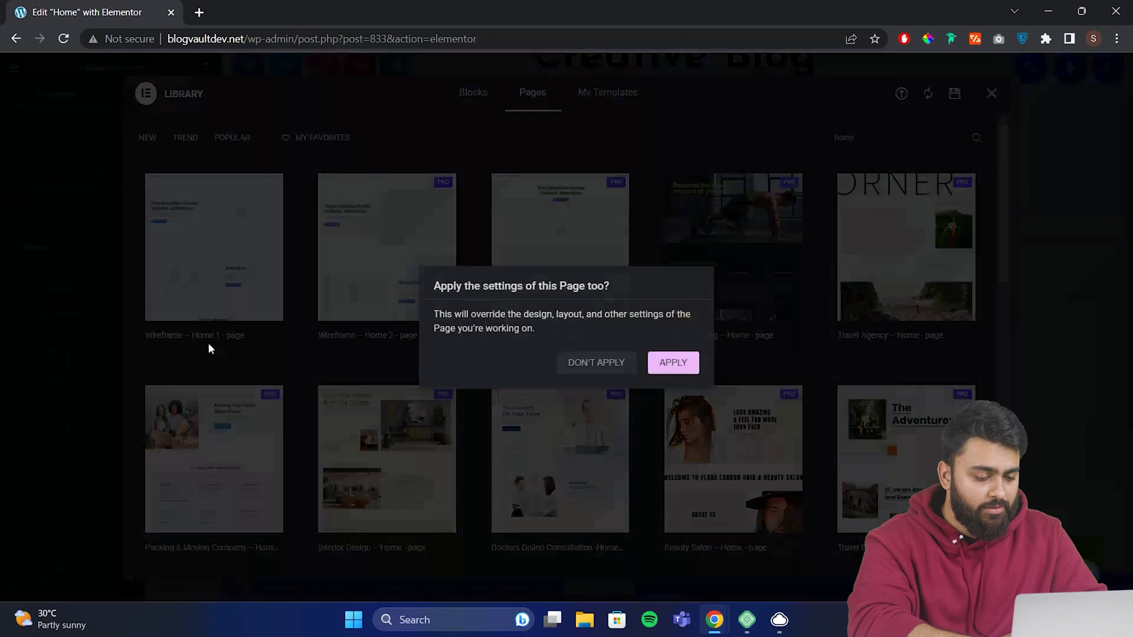
pyautogui.click(673, 362)
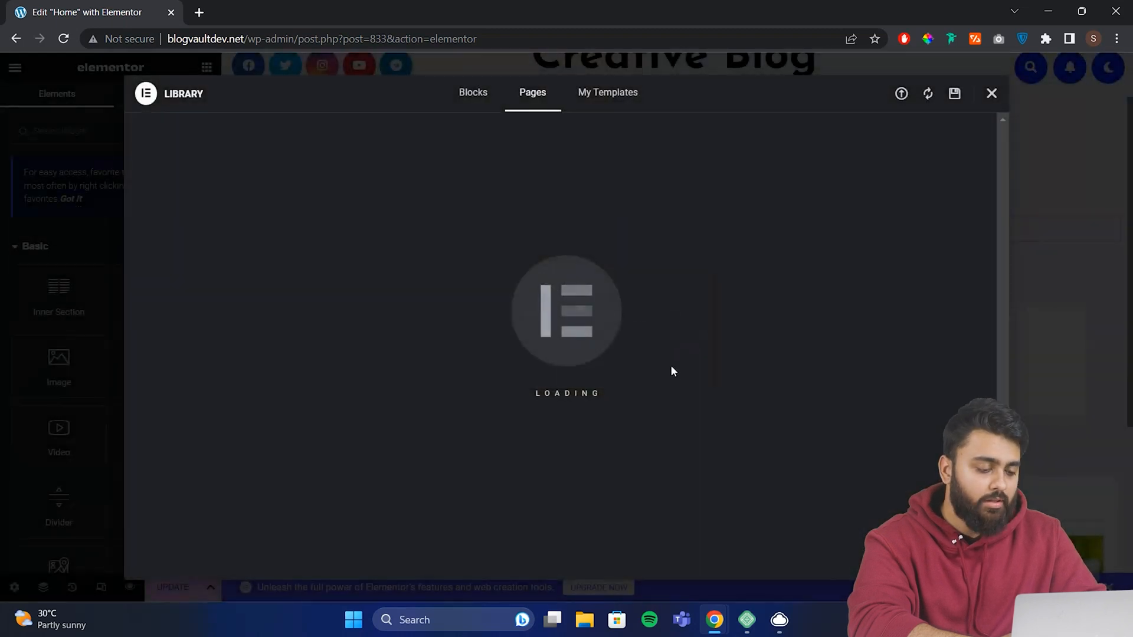
pyautogui.click(991, 93)
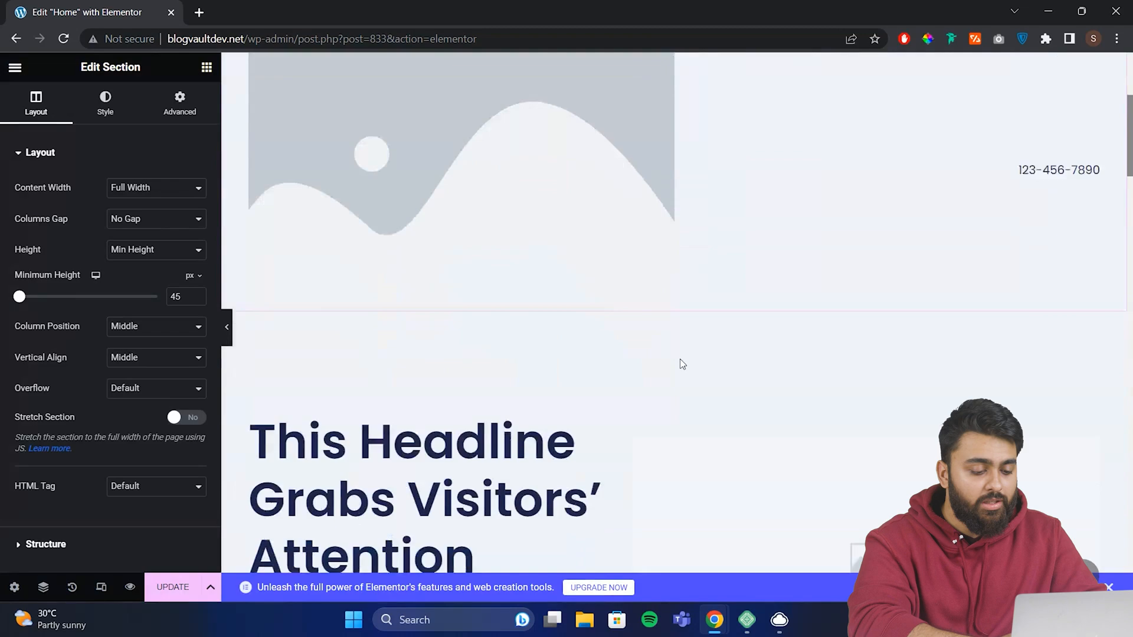
# Change the template's hero heading to 'Tech Blog'
pyautogui.scroll(-3)
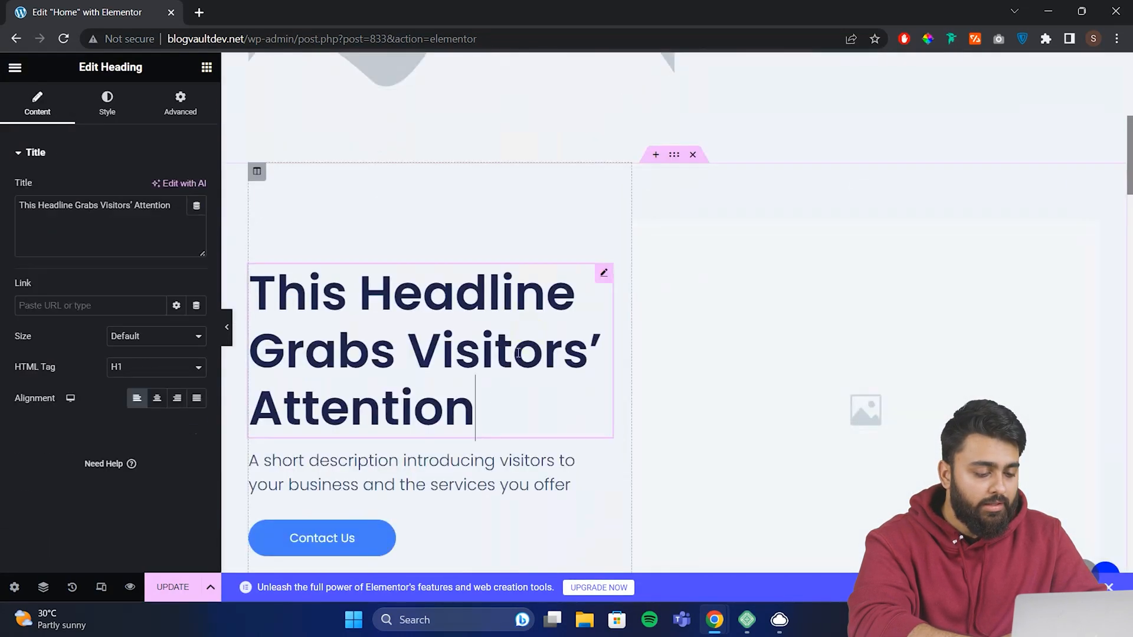
pyautogui.write('T')
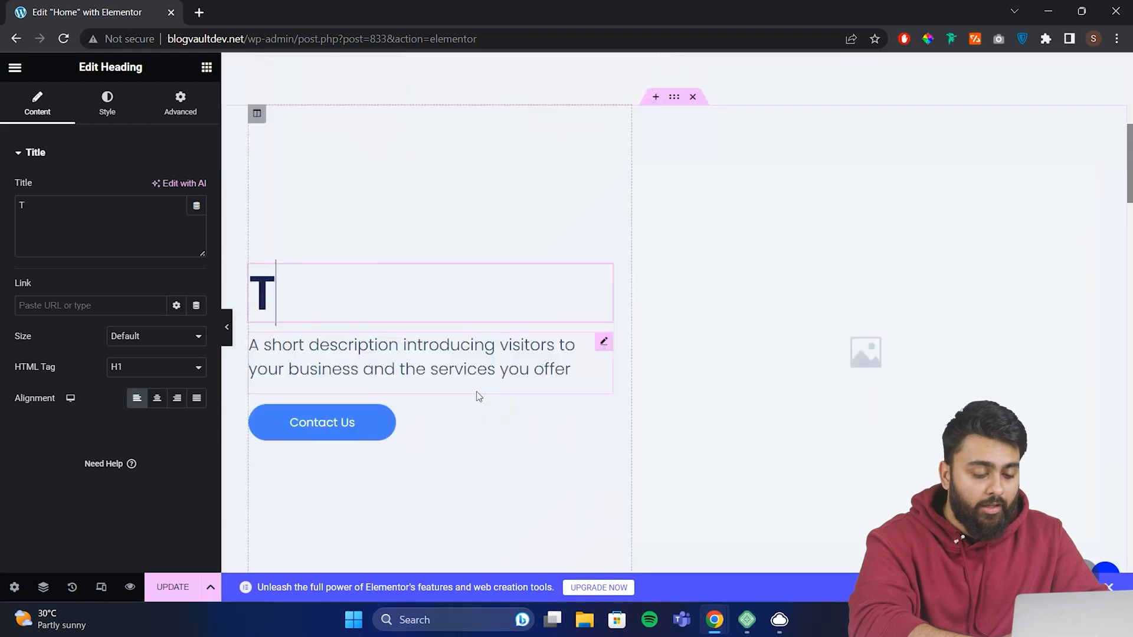
pyautogui.write('ech Blog')
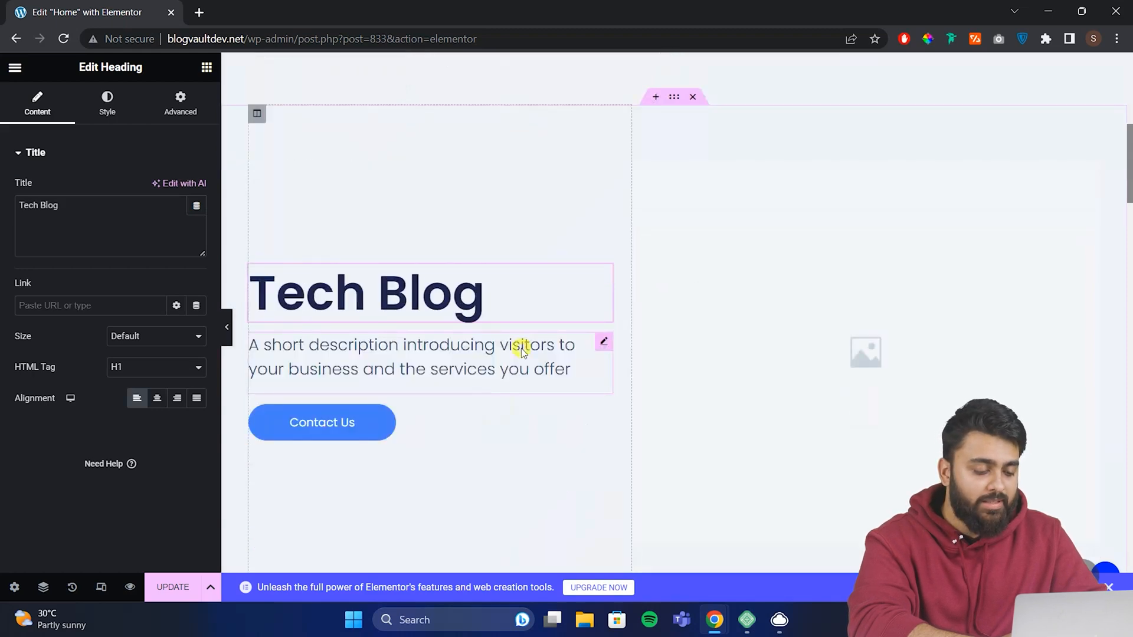
# Replace the placeholder image beside the headline with the laptop team photo
pyautogui.click(867, 355)
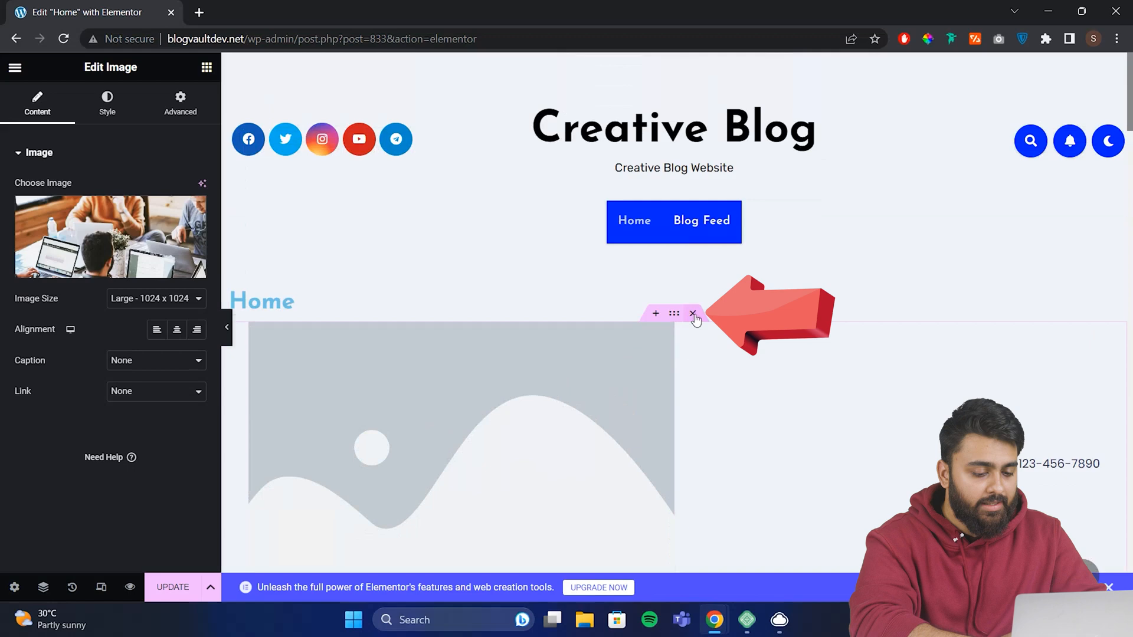
pyautogui.scroll(-3)
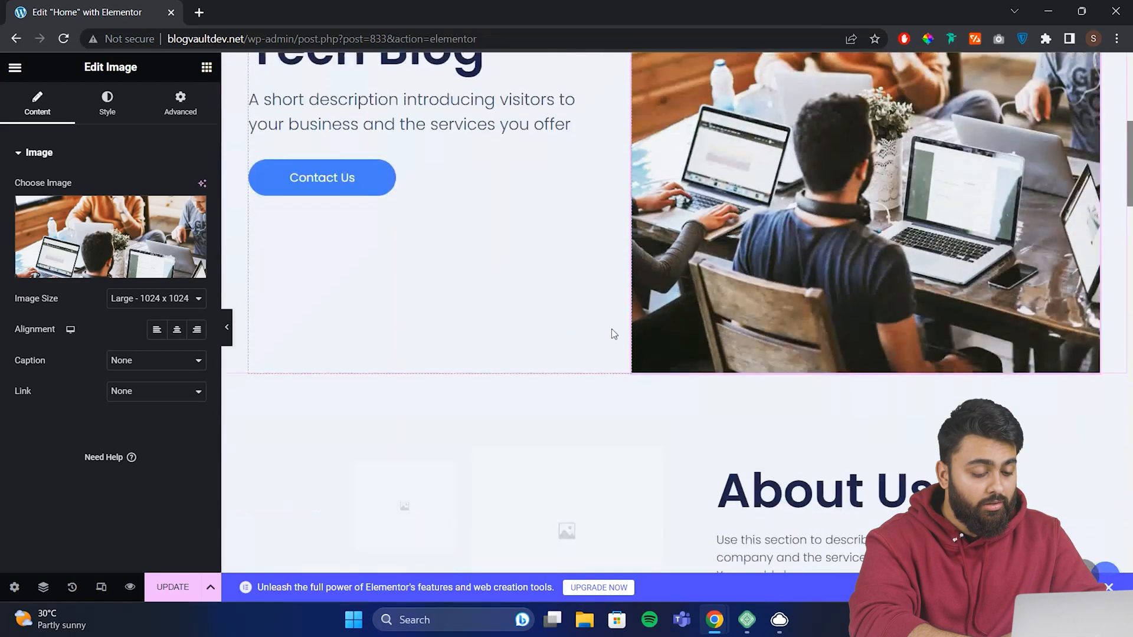
pyautogui.scroll(-3)
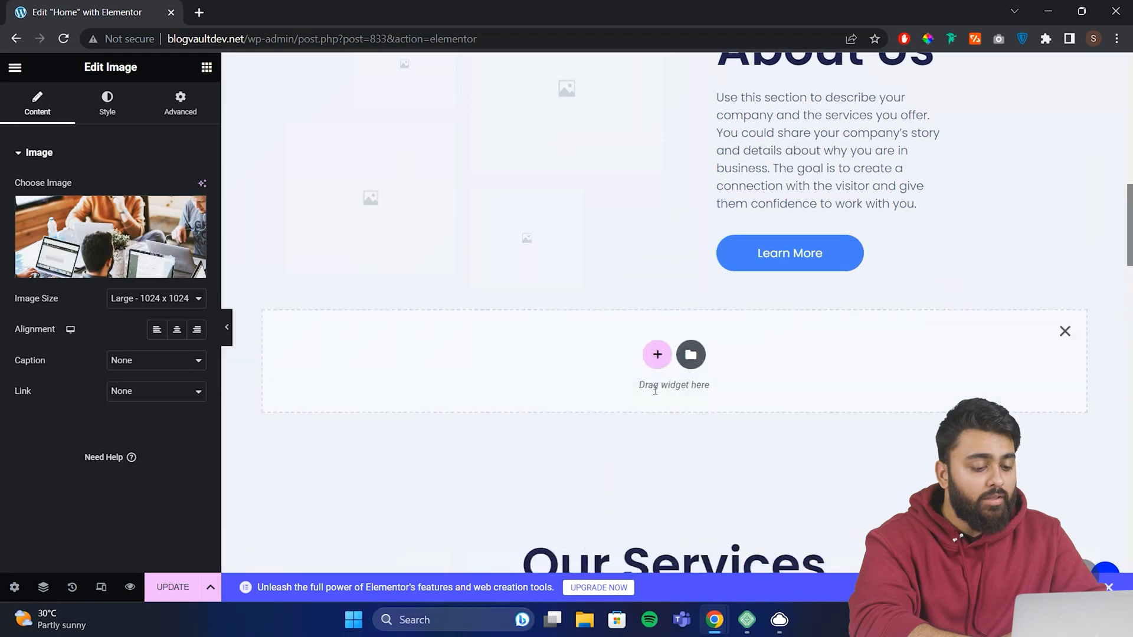
# Add a testimonial block from the Elementor Library and set its text to 'Very Good'
pyautogui.click(691, 355)
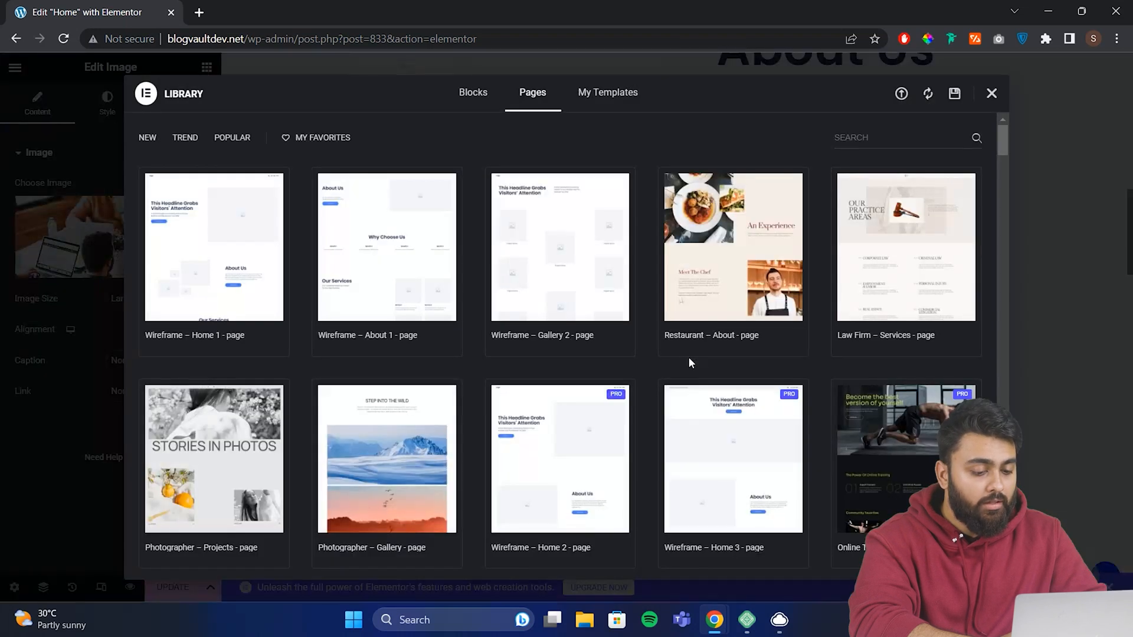
pyautogui.click(473, 93)
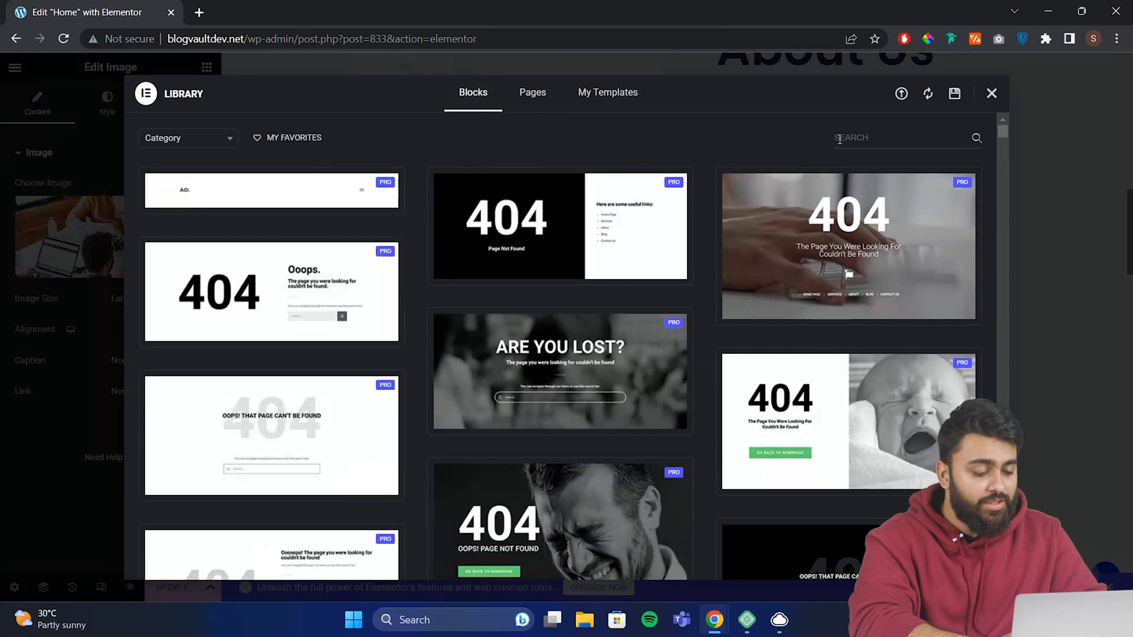
pyautogui.write('test')
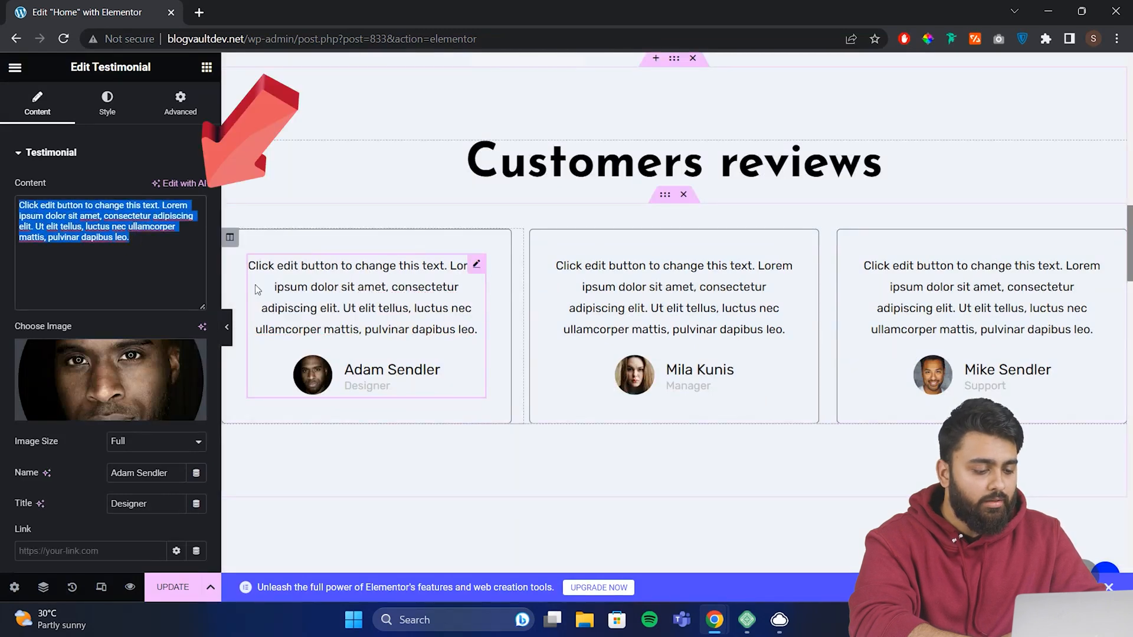
pyautogui.write('Very Good')
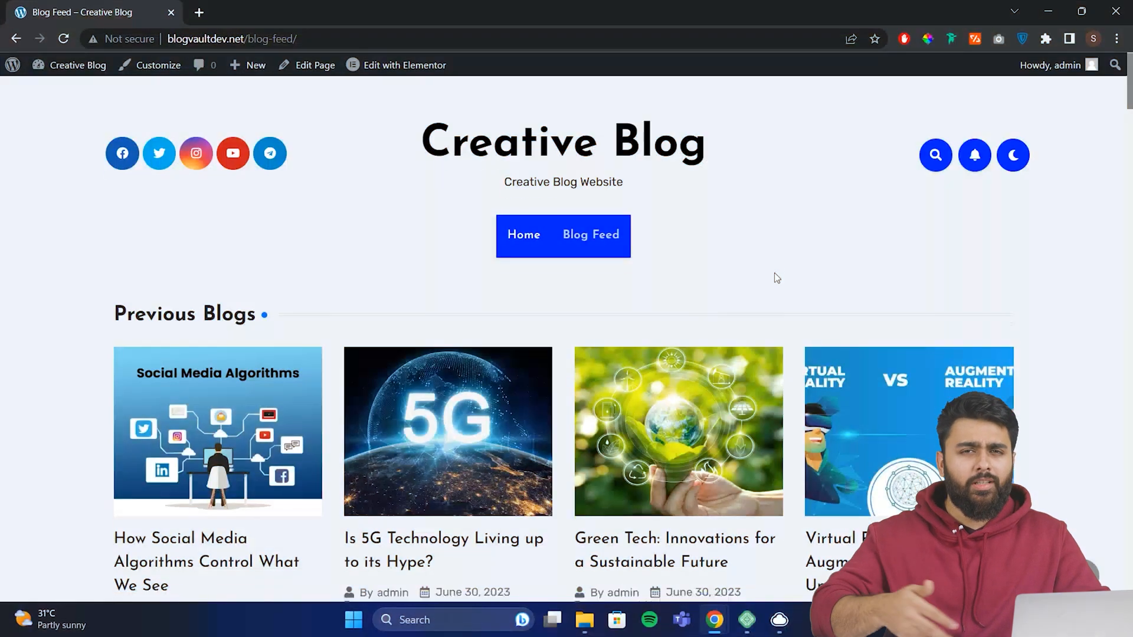
# Search plugins for 'the post grid' and install The Post Grid
pyautogui.scroll(-3)
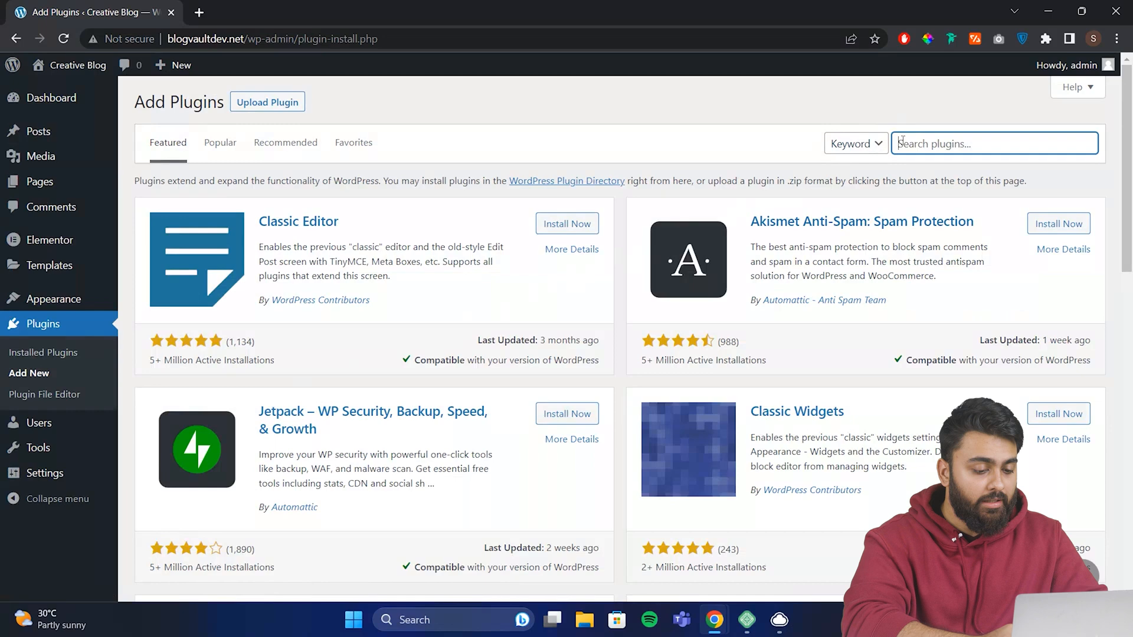
pyautogui.write('the post grid')
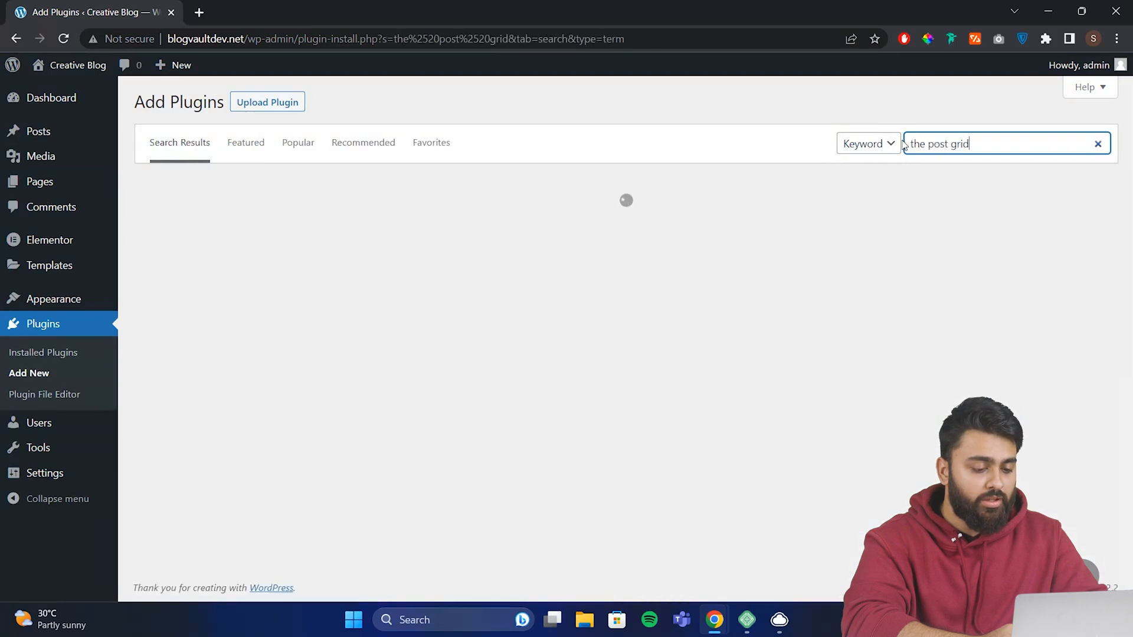
pyautogui.click(560, 228)
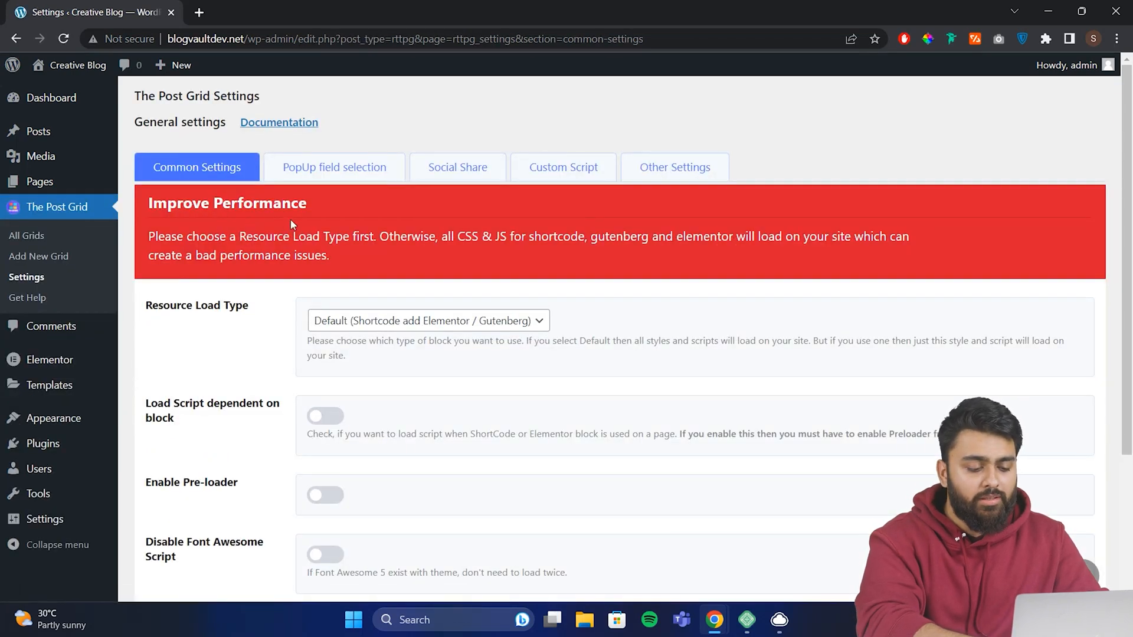
# Save The Post Grid resource load type as Elementor / Gutenberg, then view All Pages
pyautogui.scroll(-3)
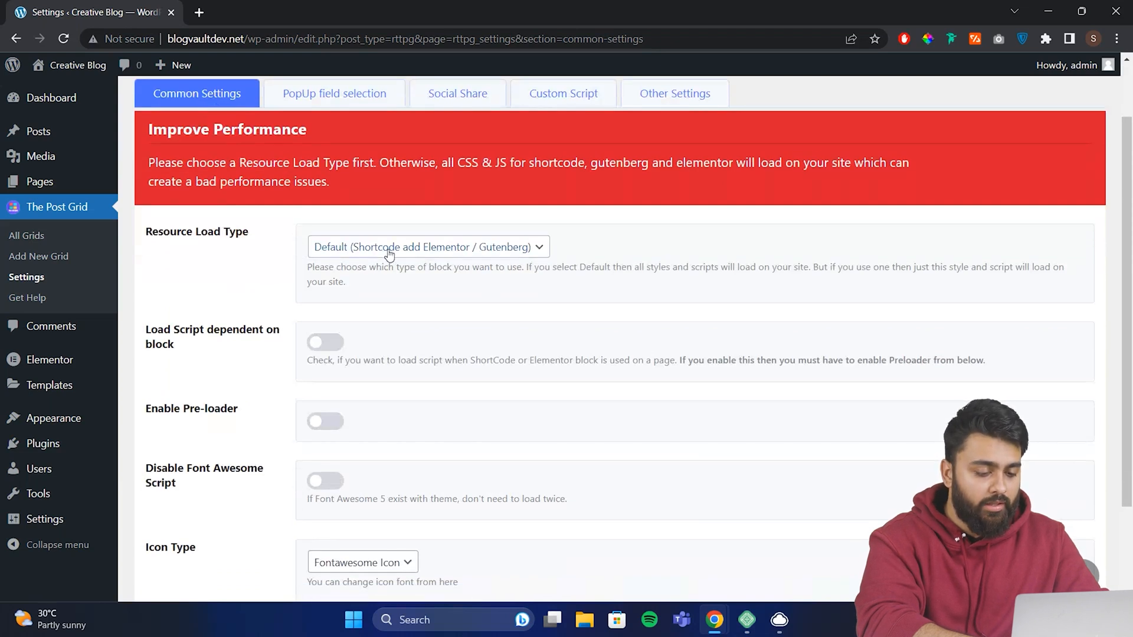
pyautogui.click(428, 247)
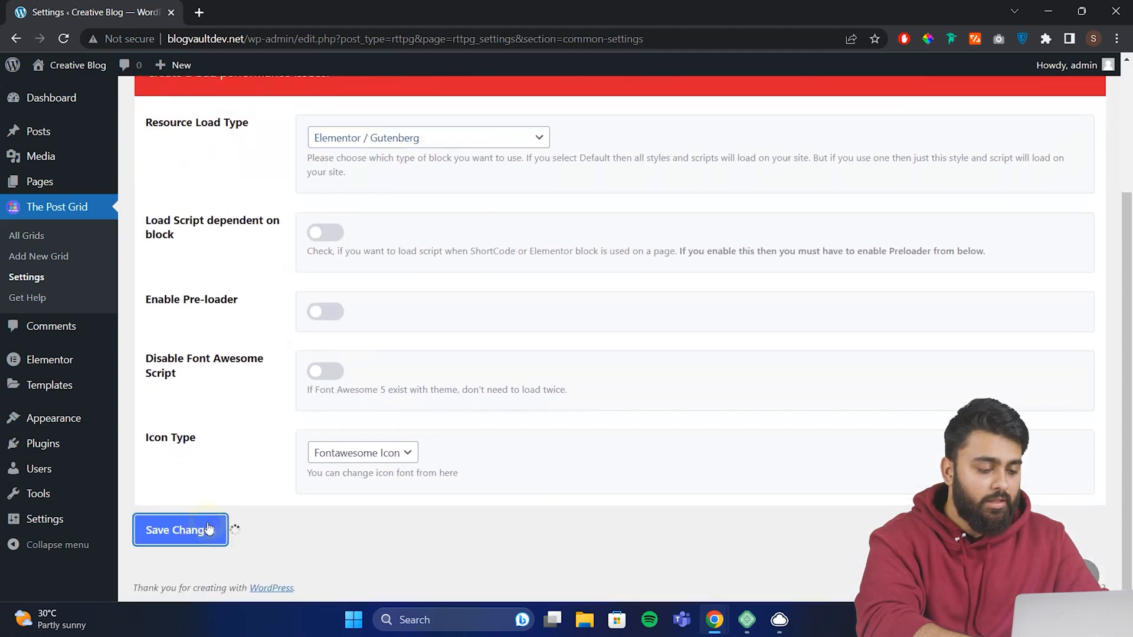
pyautogui.click(180, 530)
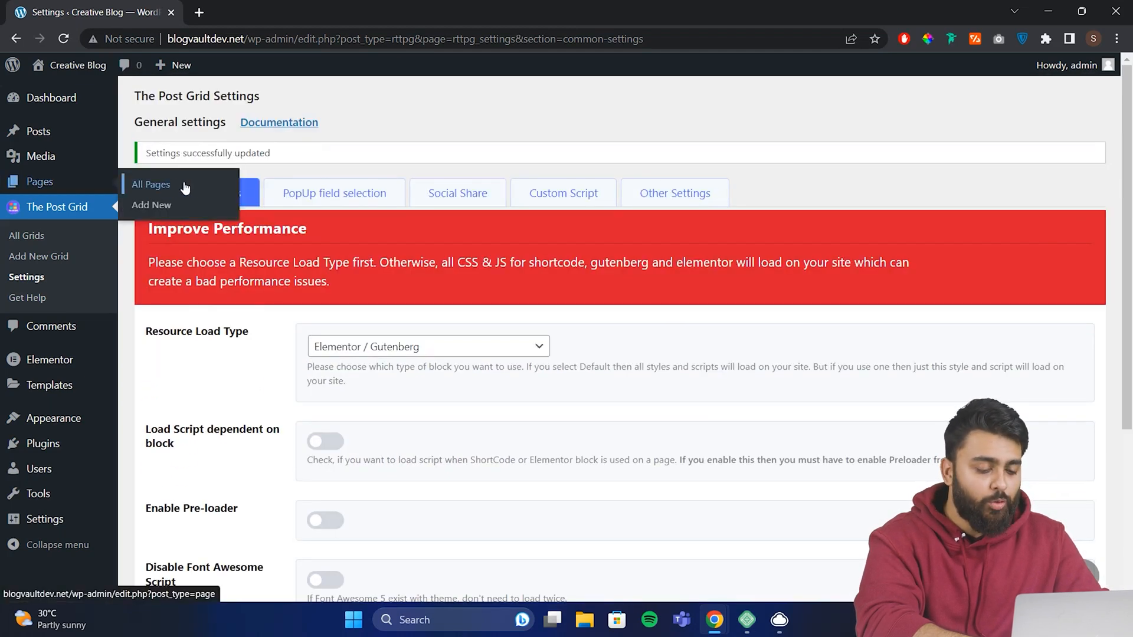
pyautogui.click(150, 184)
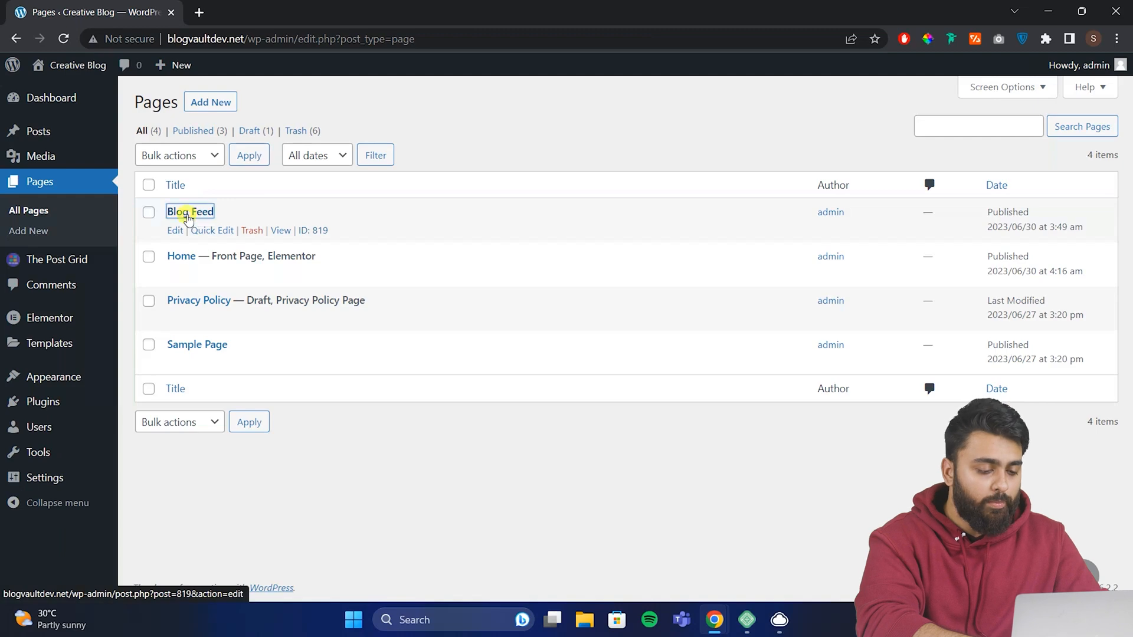
# Edit Blog Feed in Elementor and place a TPG - Grid Layout widget
pyautogui.click(190, 211)
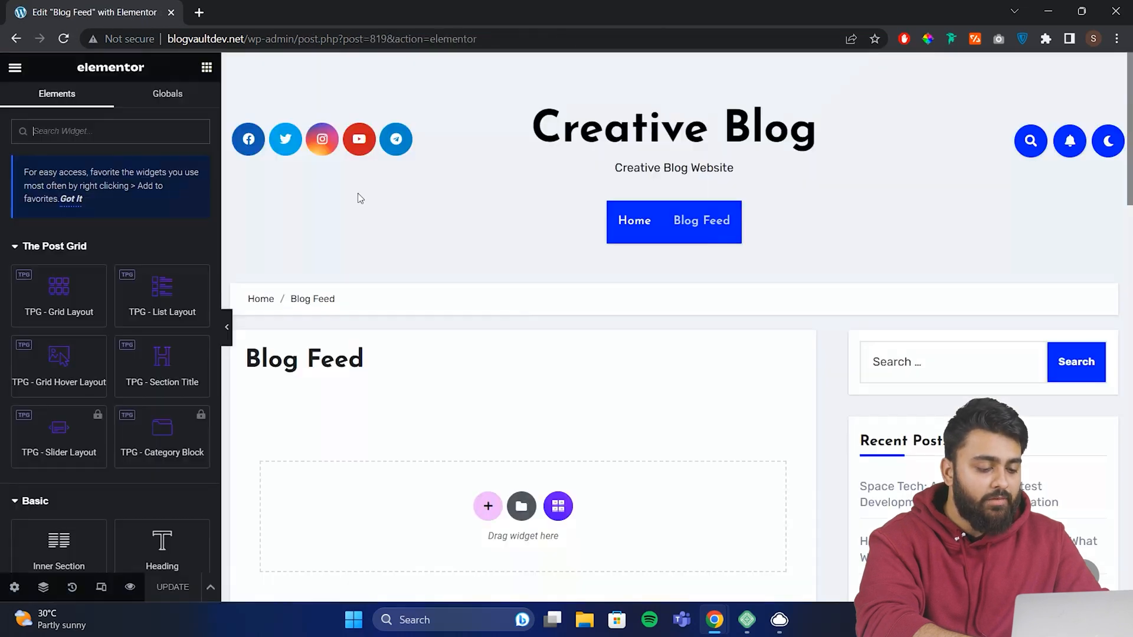
pyautogui.scroll(-3)
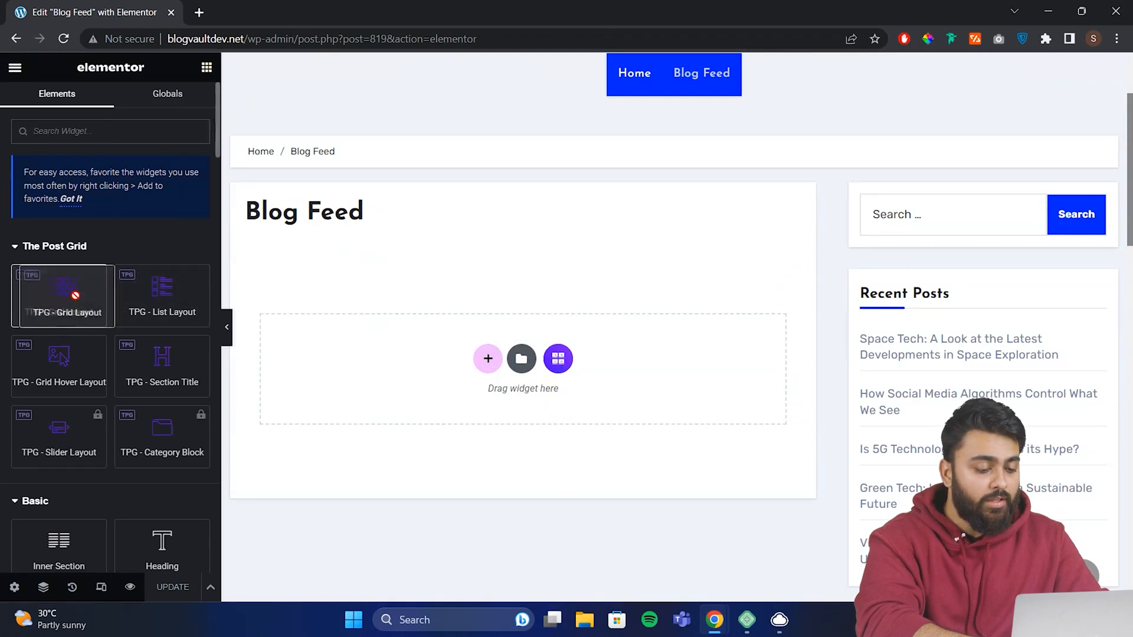
pyautogui.moveTo(59, 296); pyautogui.dragTo(450, 347)
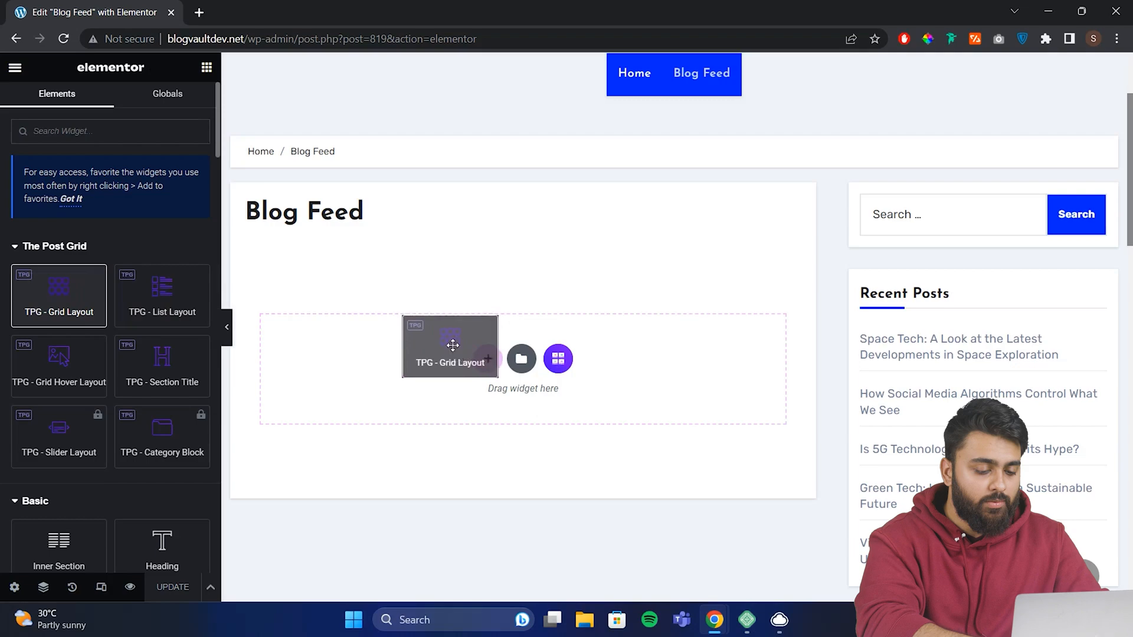
pyautogui.click(450, 347)
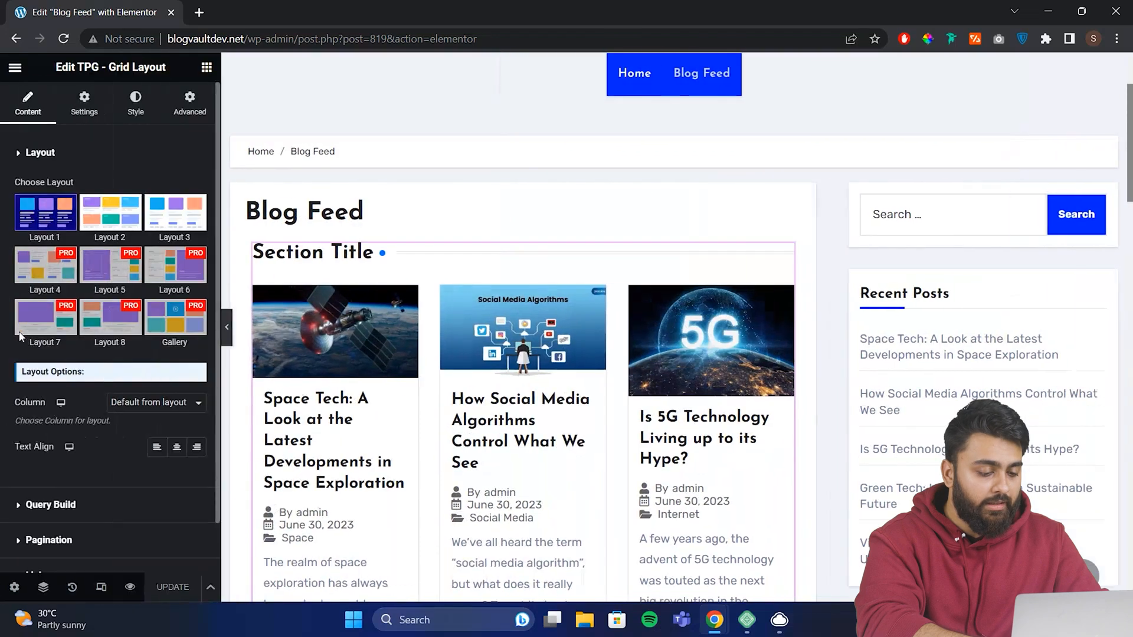
# Title the grid 'Recent Blogs' with Layout 3 and 4 columns
pyautogui.click(84, 102)
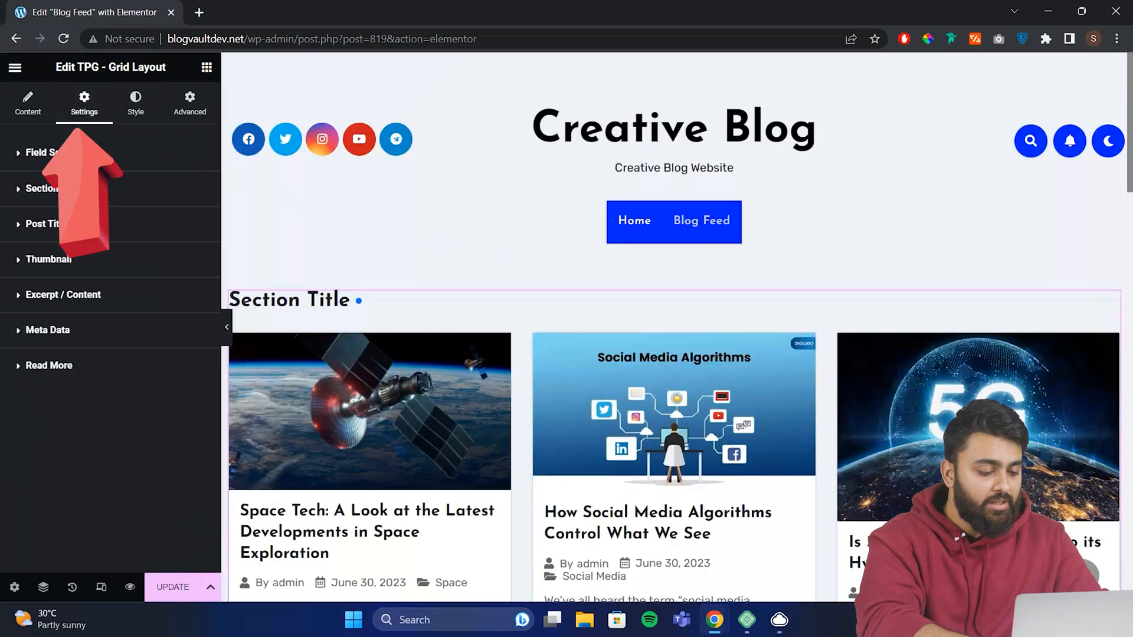
pyautogui.click(49, 188)
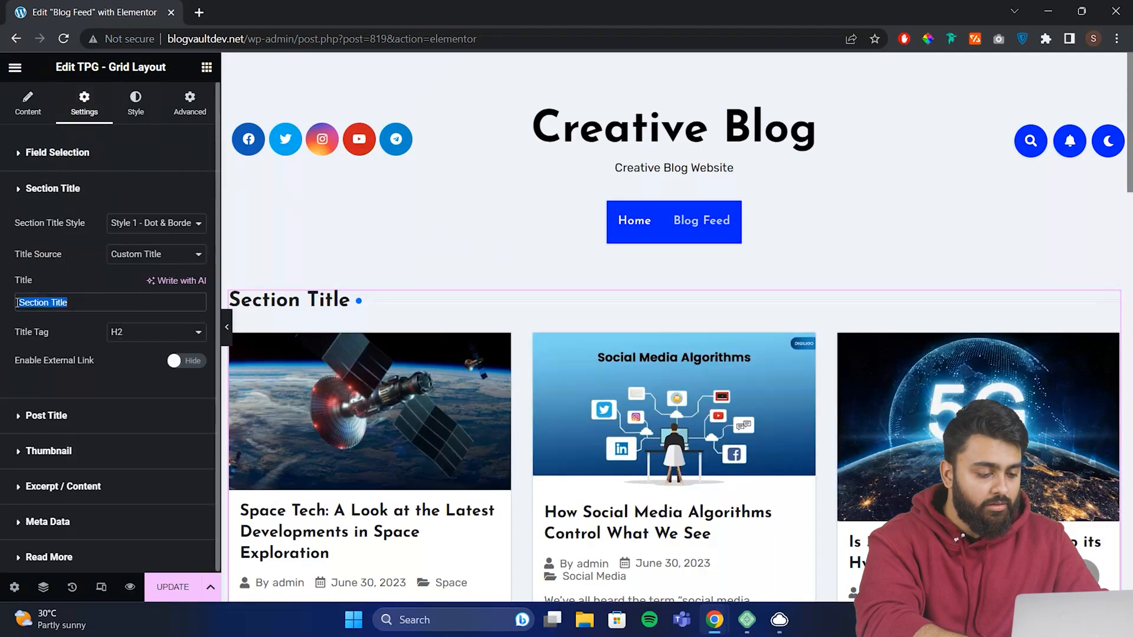
pyautogui.click(28, 100)
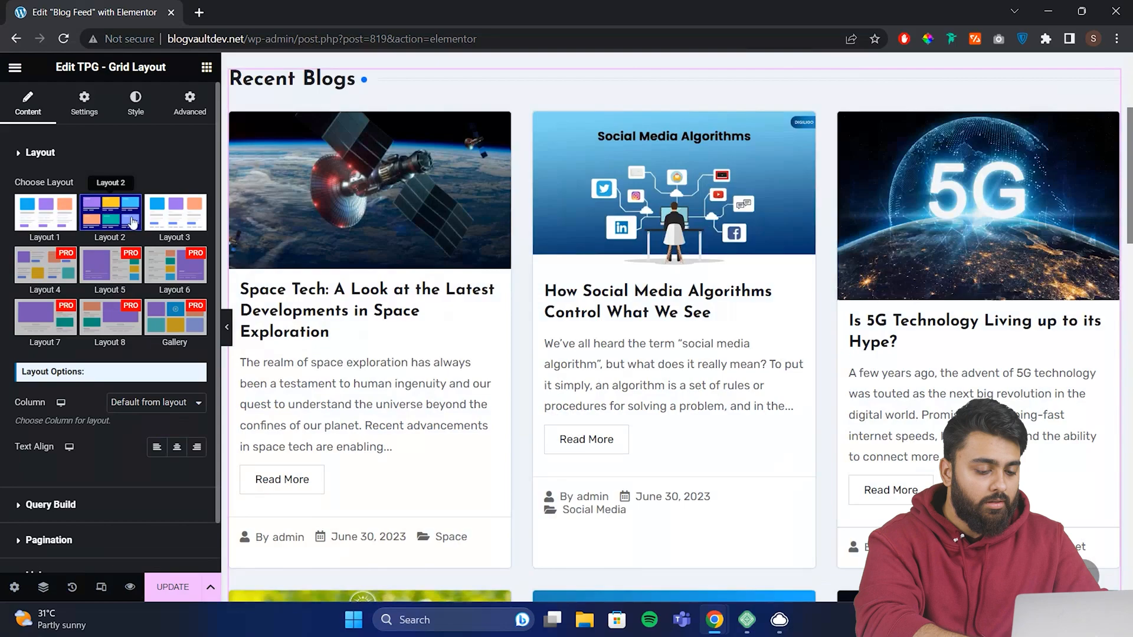
pyautogui.click(175, 213)
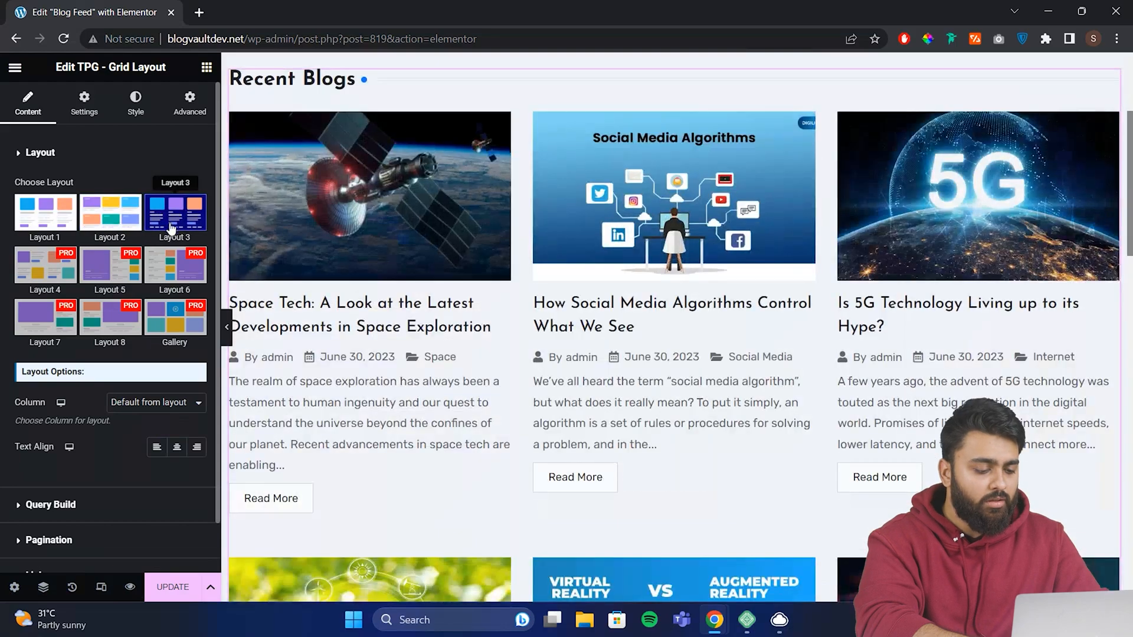
pyautogui.click(156, 403)
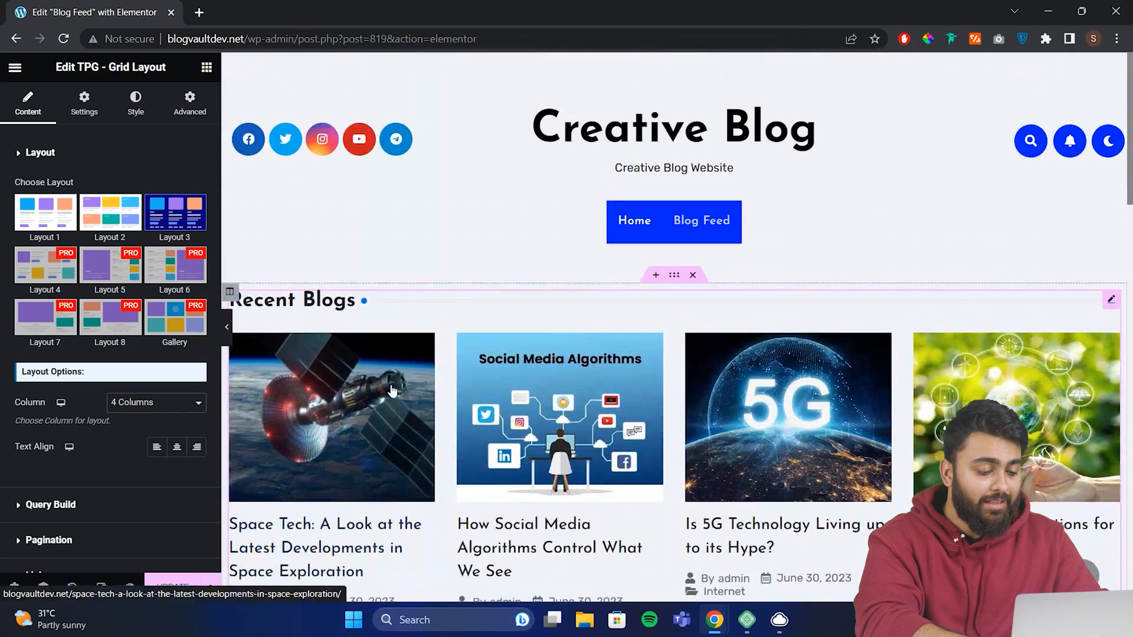
# Add a second TPG grid above Recent Blogs, limited to 1 post, titled 'Featured Post'
pyautogui.click(206, 67)
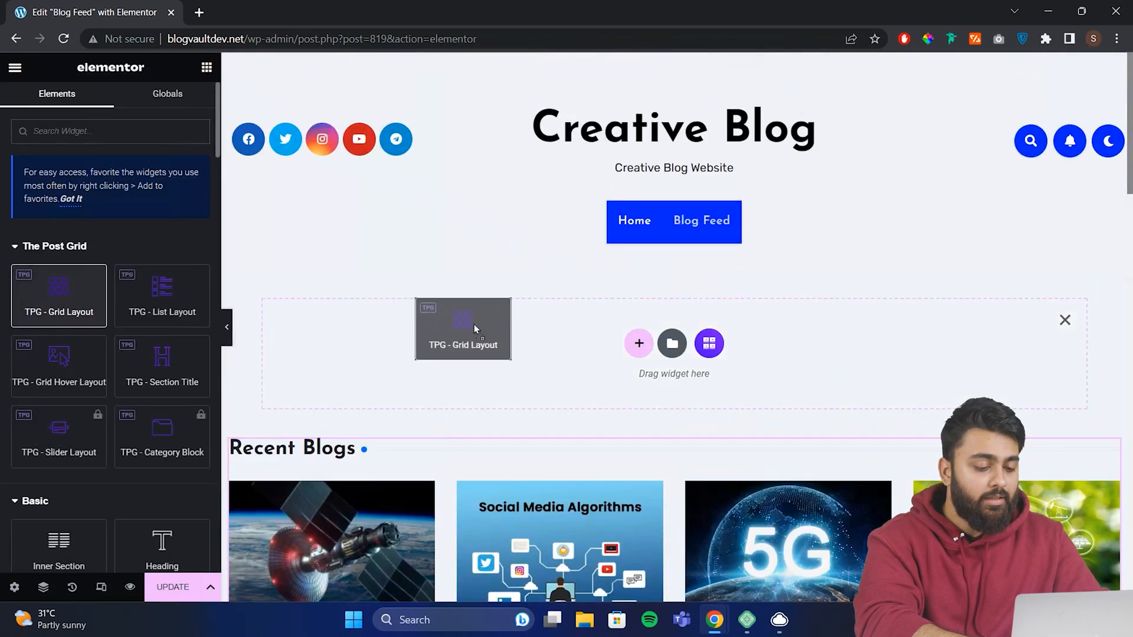
pyautogui.click(463, 329)
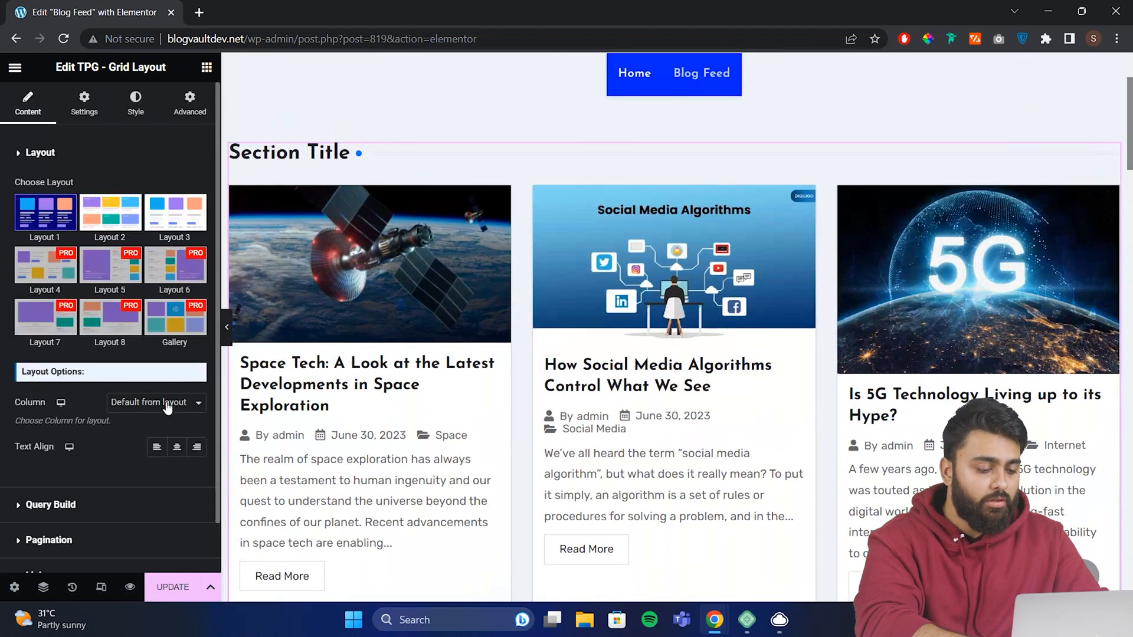
pyautogui.click(156, 402)
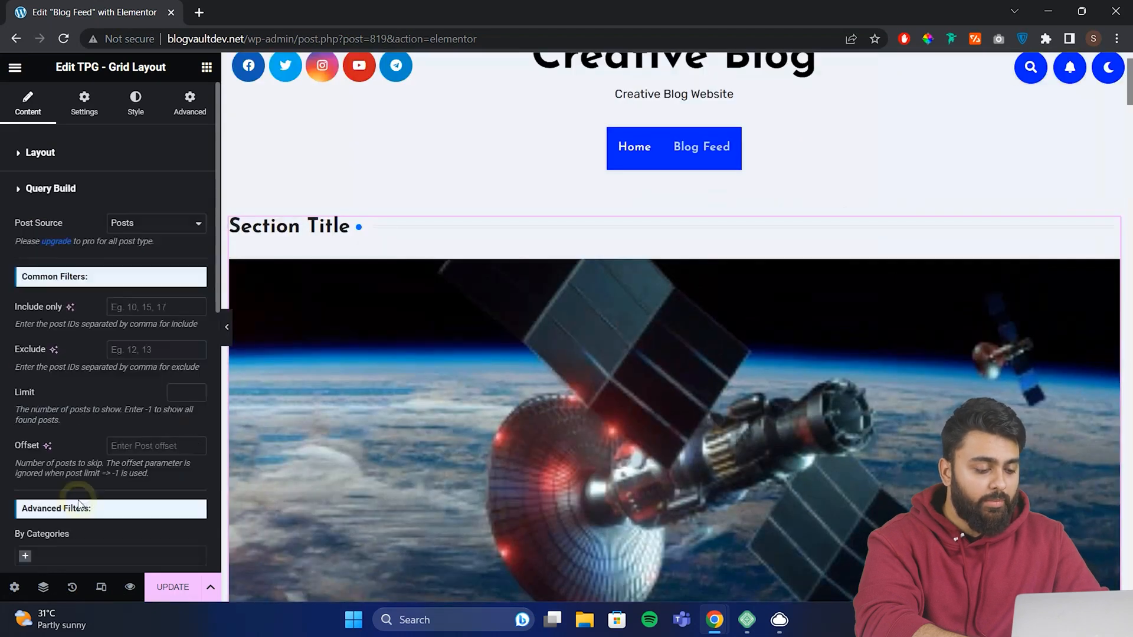
pyautogui.click(183, 393)
pyautogui.write('1')
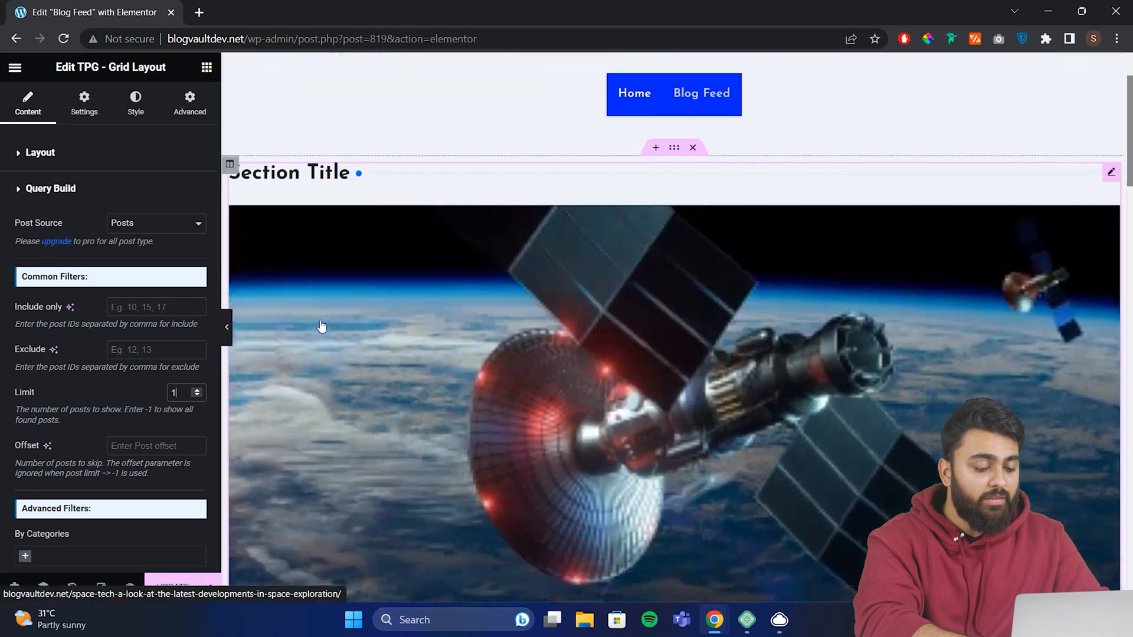
pyautogui.scroll(-3)
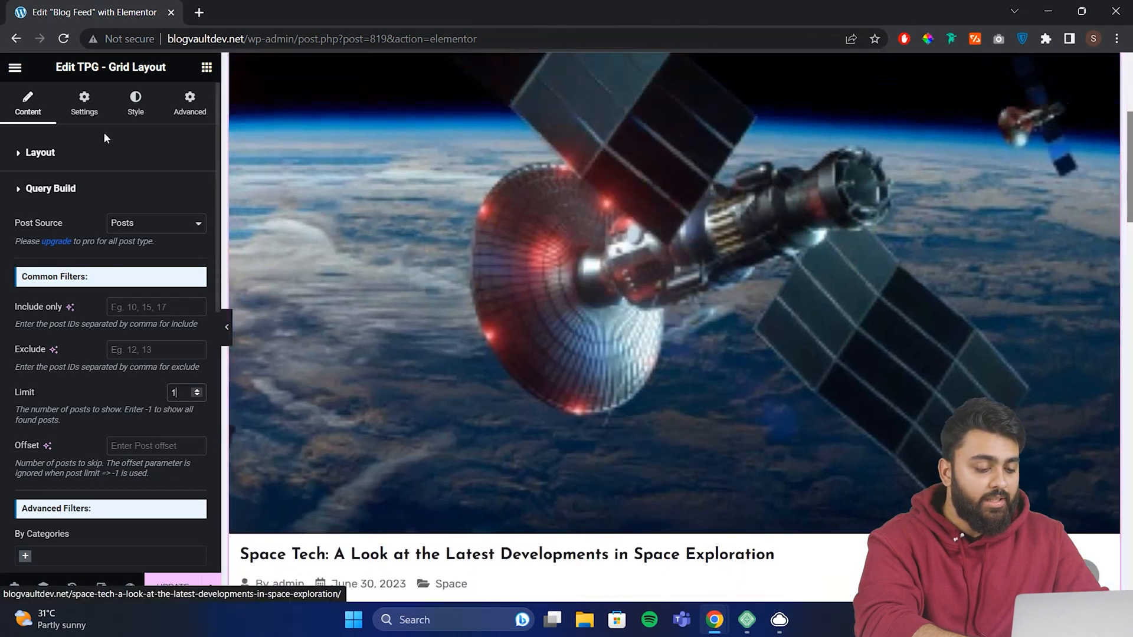
pyautogui.click(84, 101)
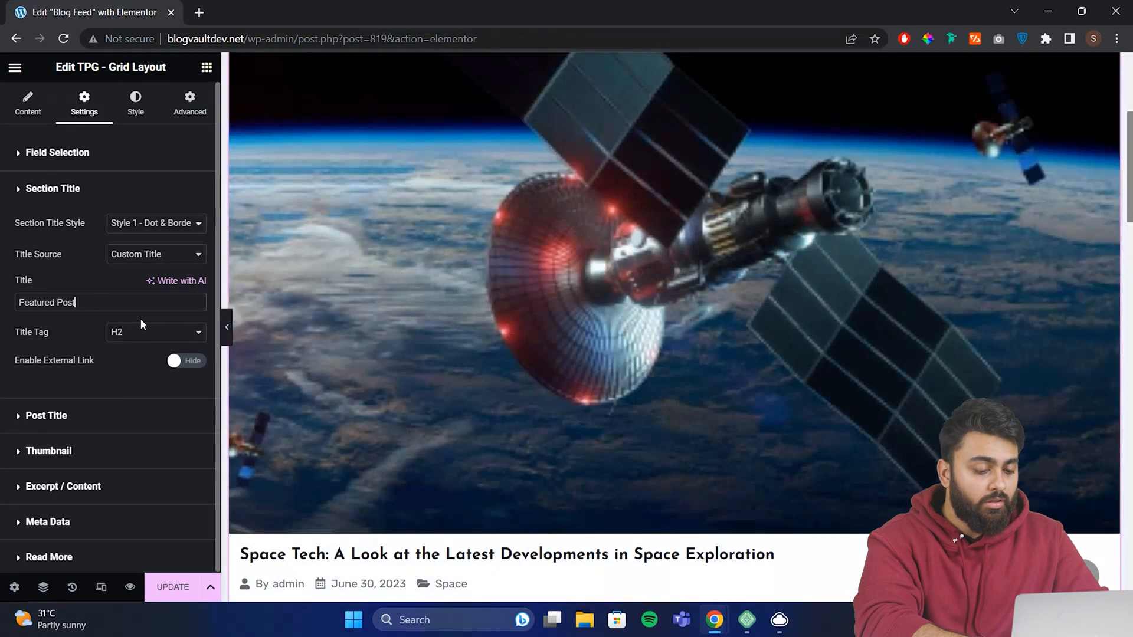
pyautogui.scroll(-3)
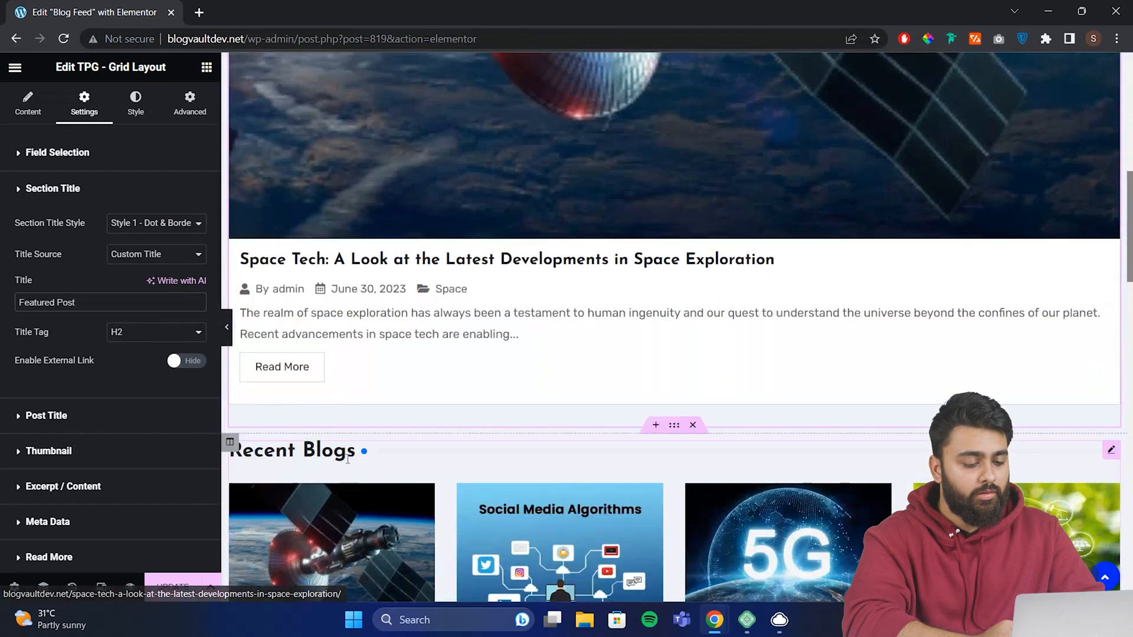
# Retitle the lower grid 'Previous Blogs' and set its query offset to 1
pyautogui.write('Previous Blogs')
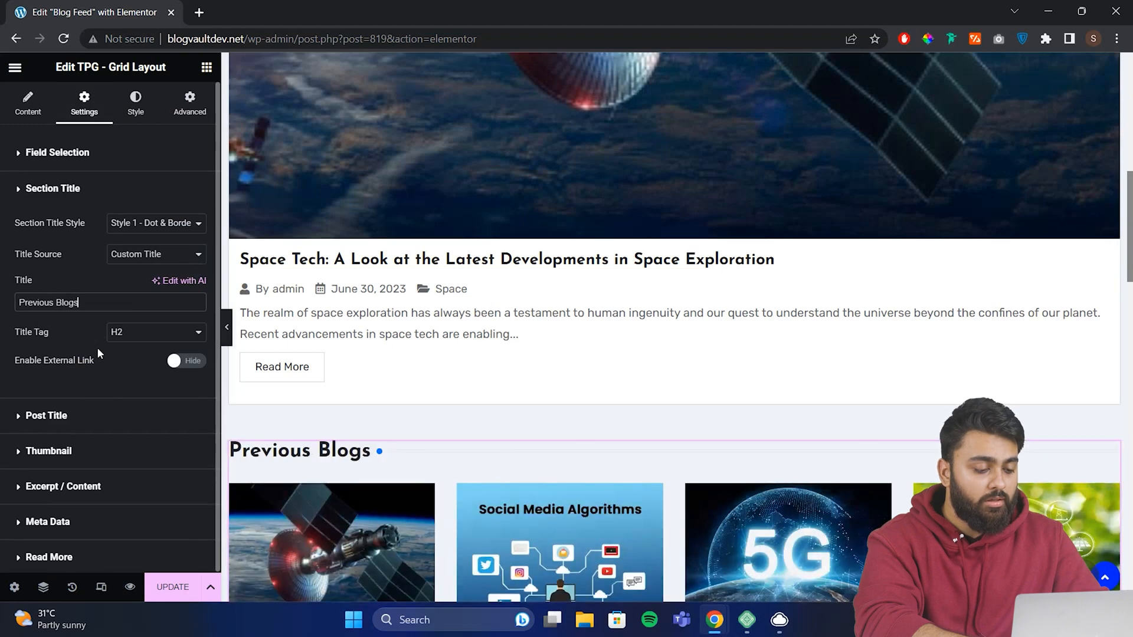
pyautogui.scroll(-3)
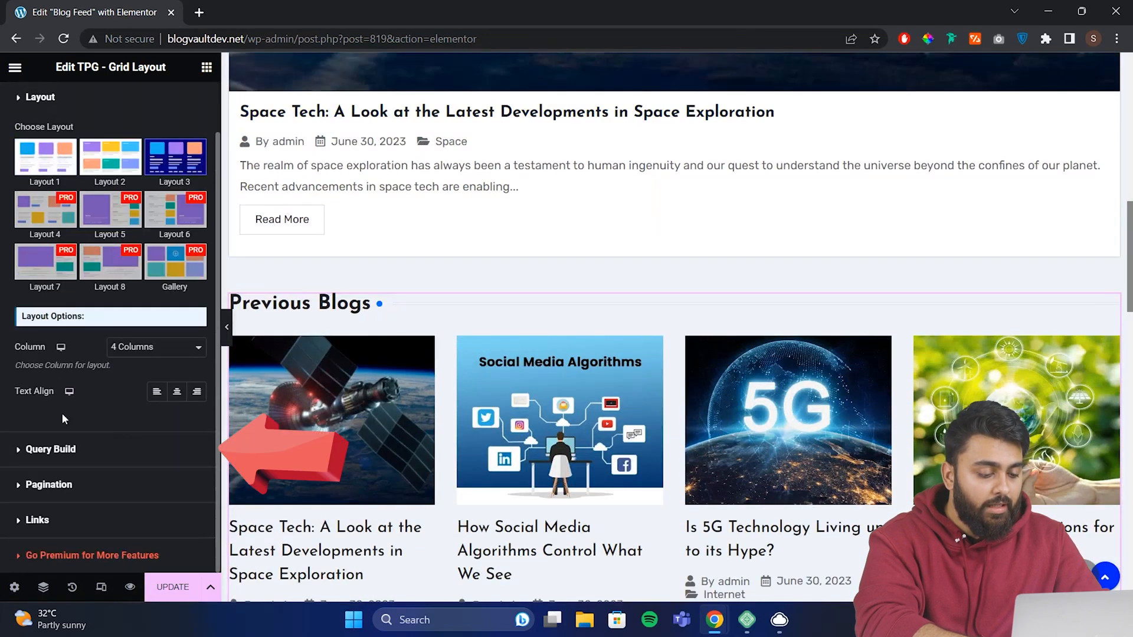
pyautogui.click(50, 449)
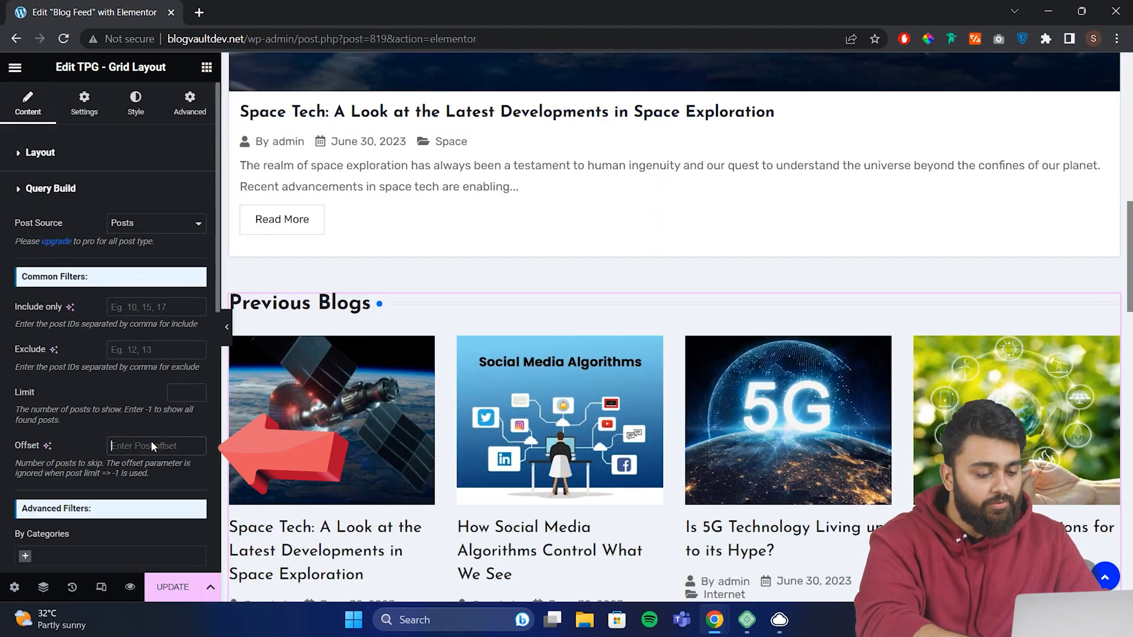
pyautogui.write('1')
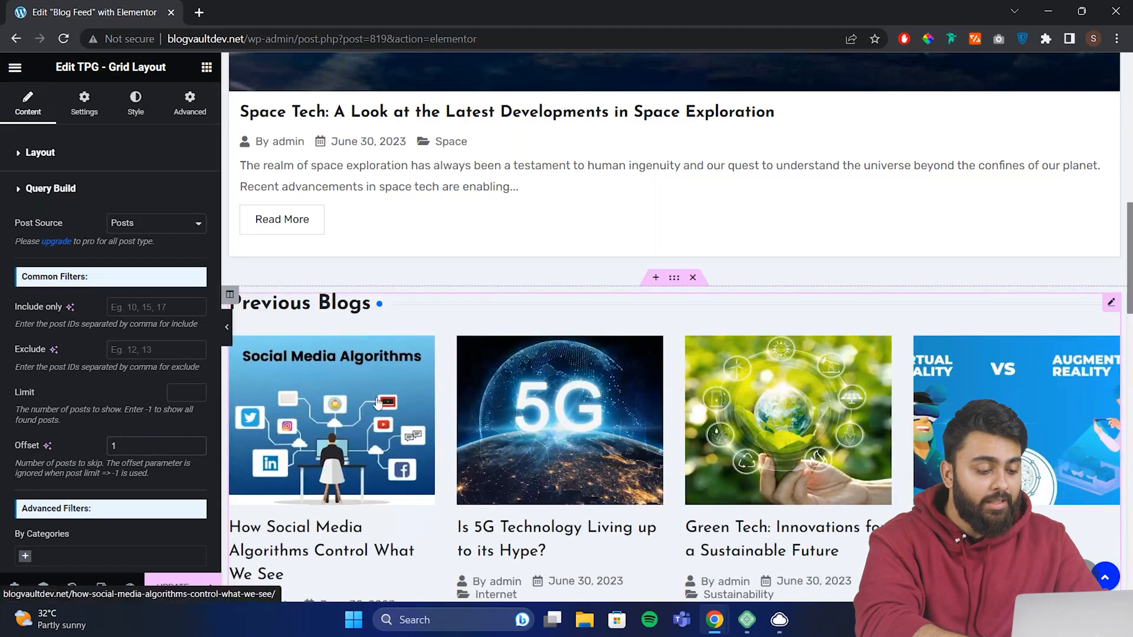